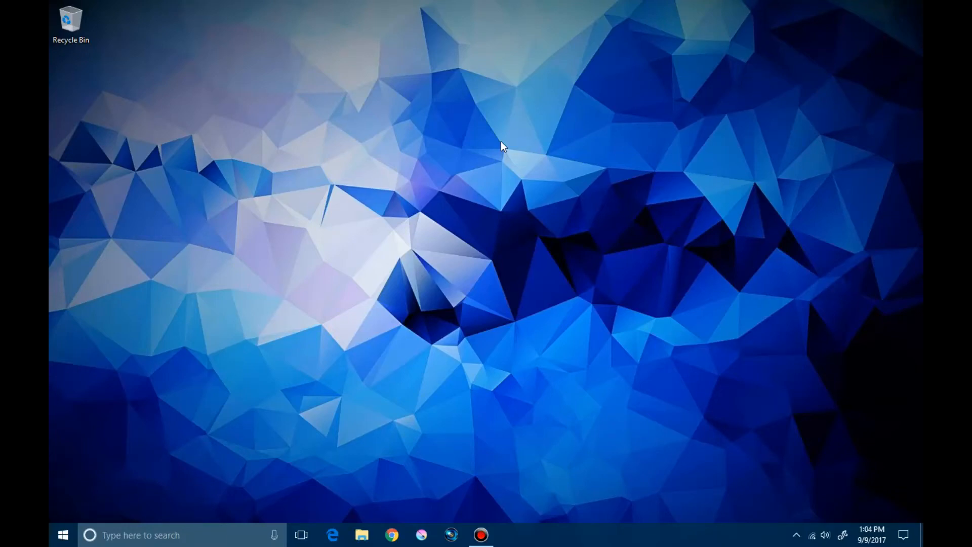
mouse_move(593, 149)
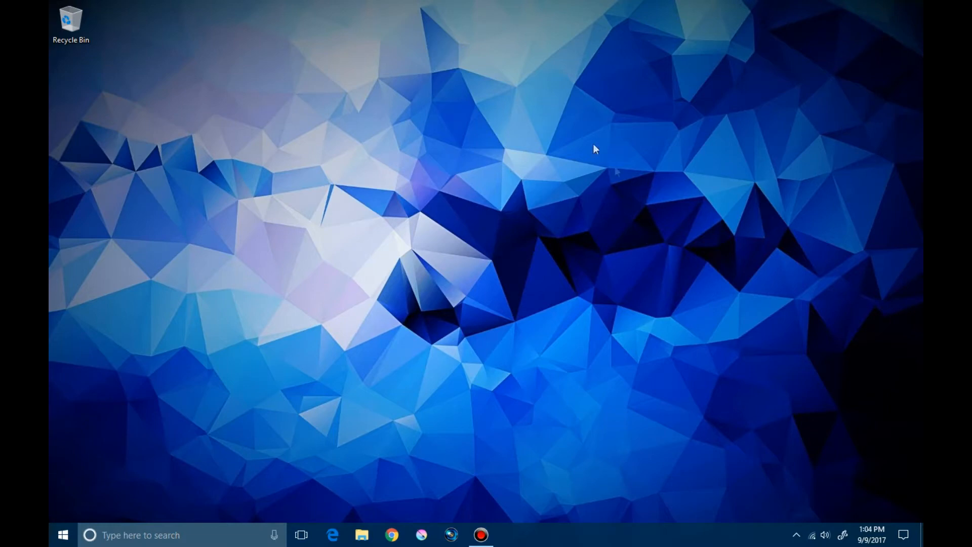
mouse_move(570, 323)
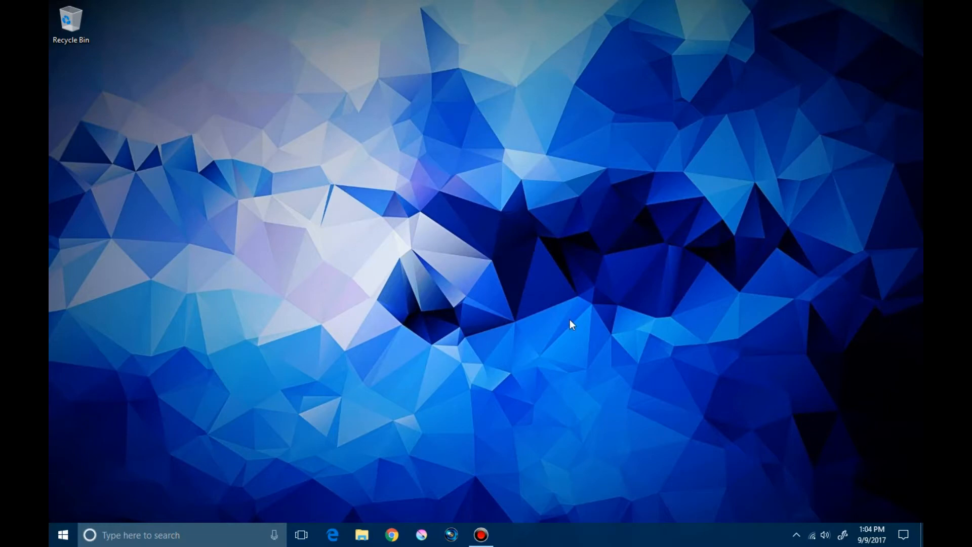
mouse_move(451, 105)
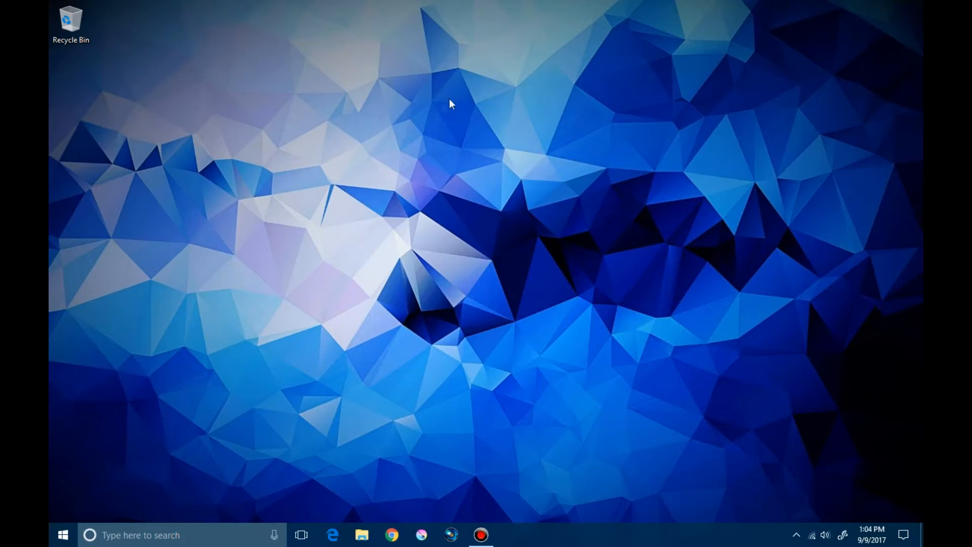
mouse_move(346, 313)
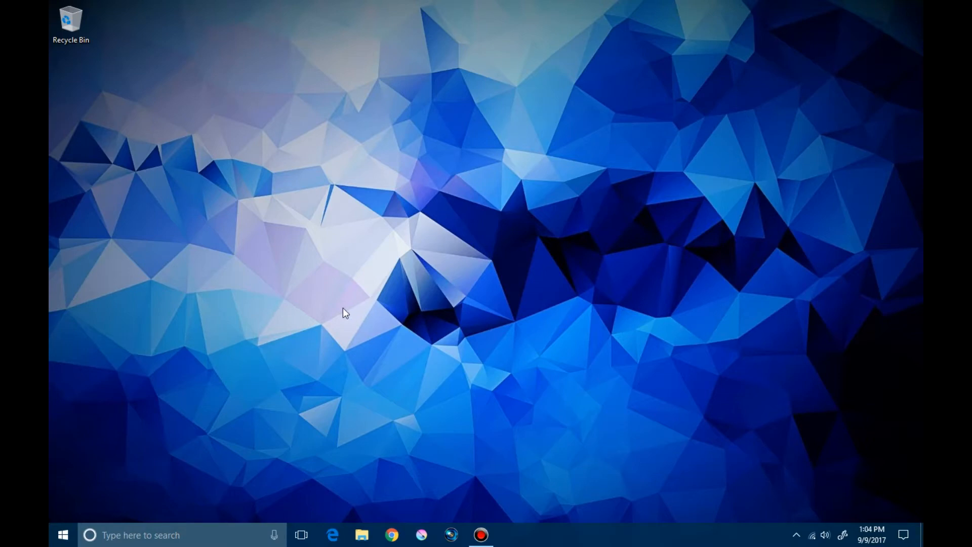
mouse_move(434, 330)
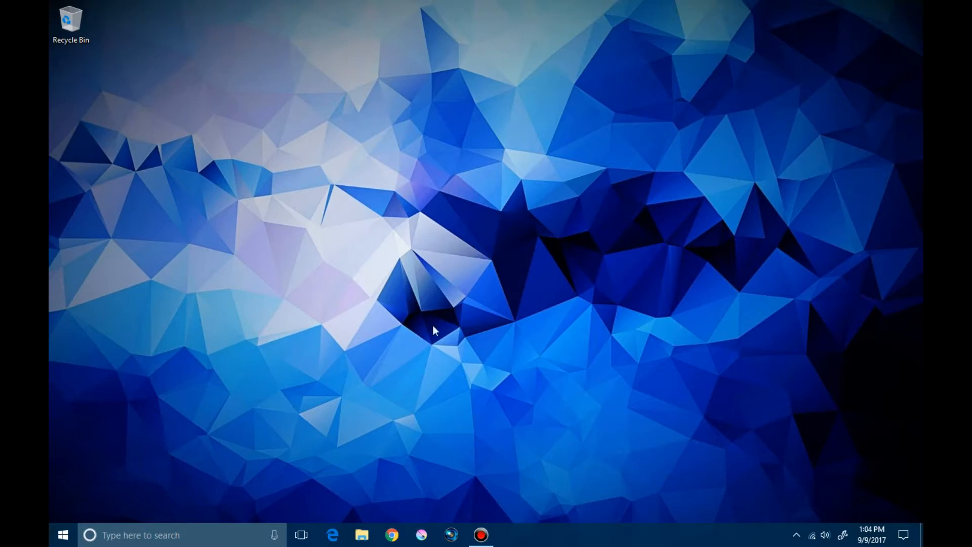
mouse_move(647, 335)
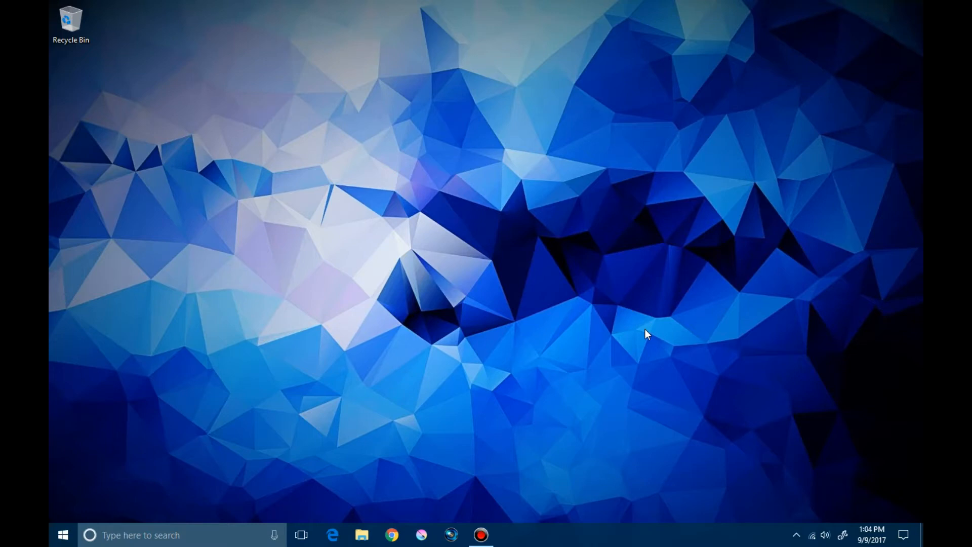
mouse_move(487, 265)
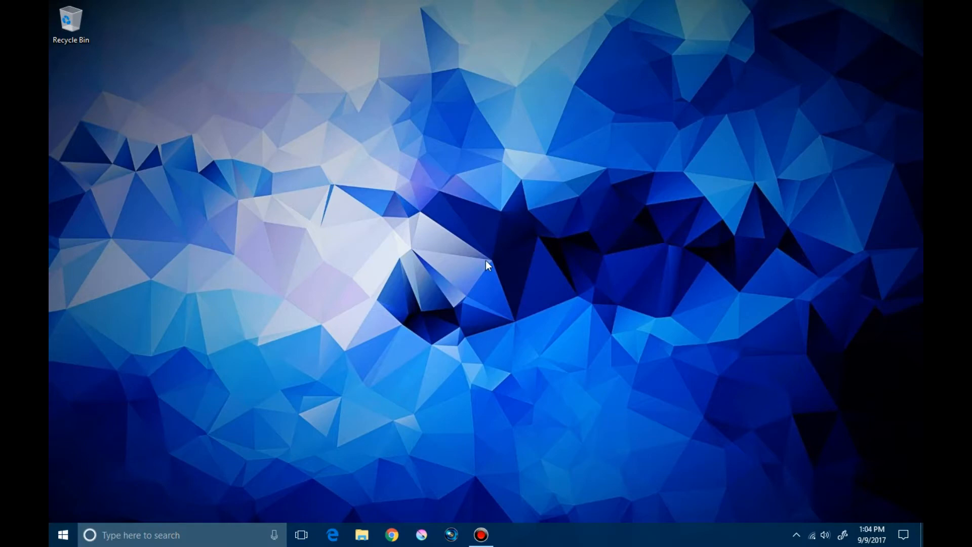
mouse_move(840, 201)
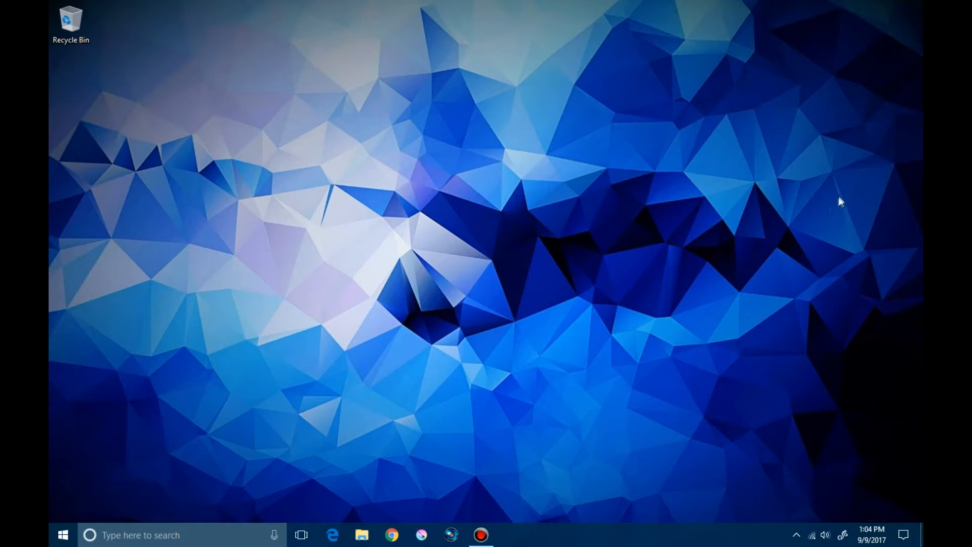
mouse_move(687, 187)
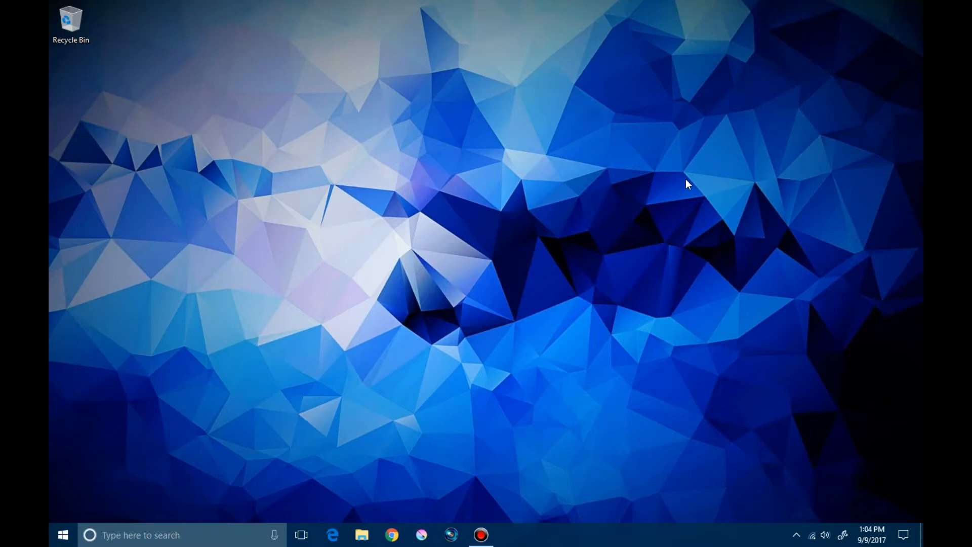
mouse_move(656, 196)
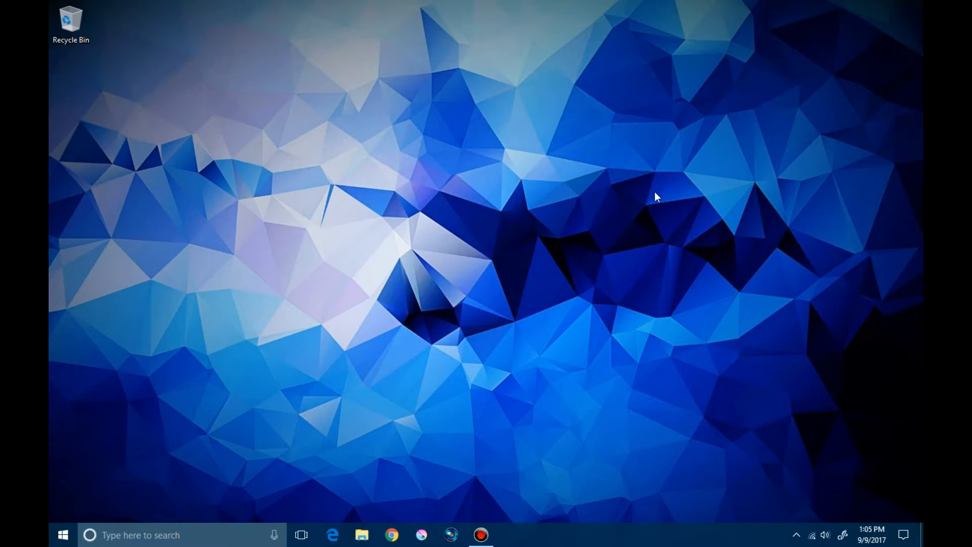
mouse_move(569, 90)
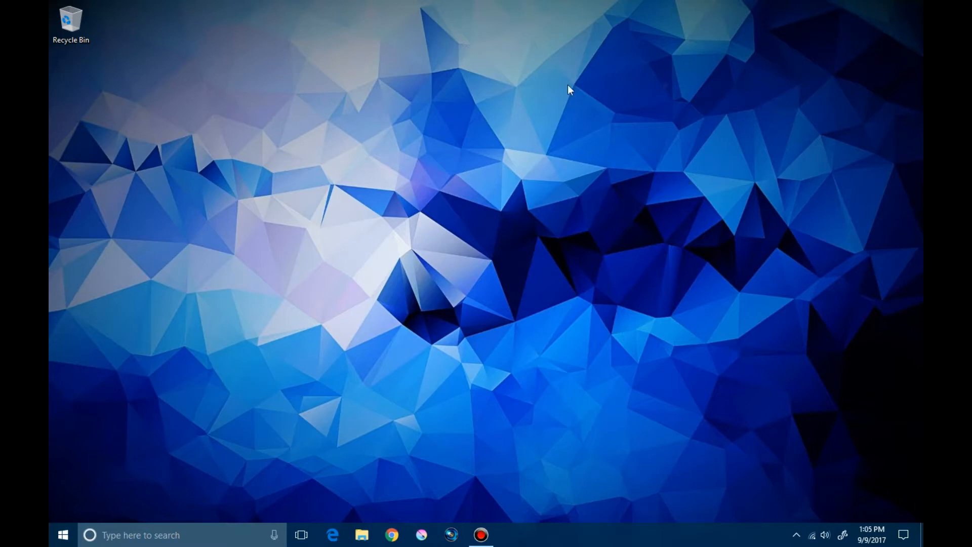
mouse_move(579, 441)
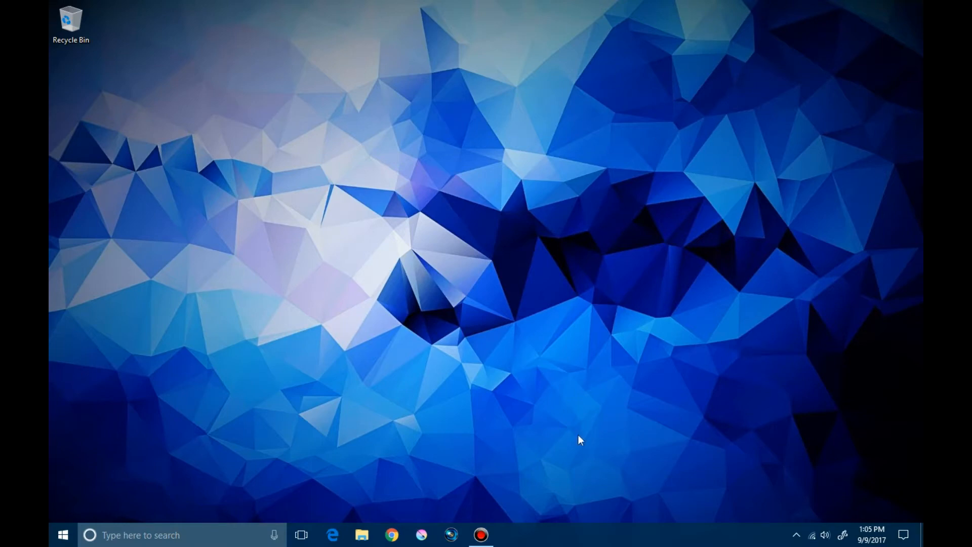
mouse_move(623, 542)
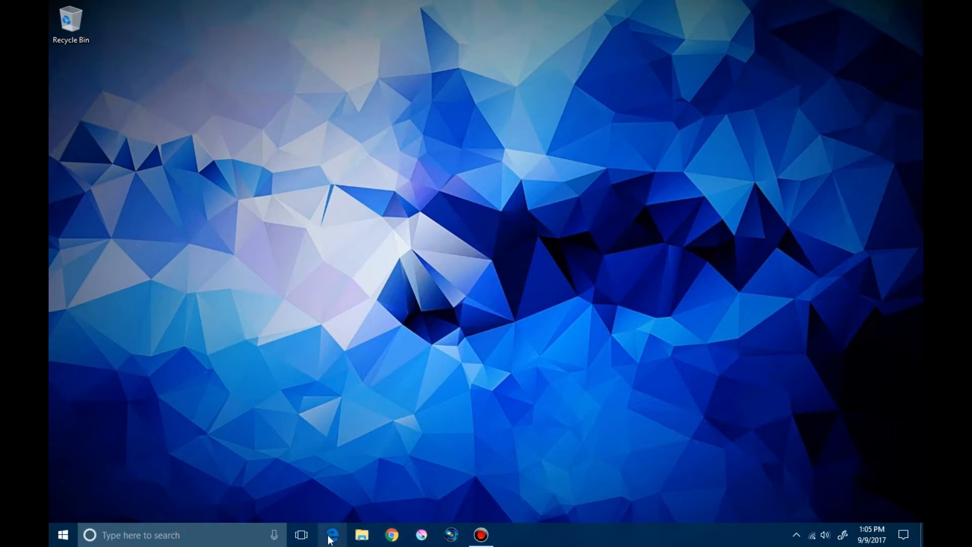
mouse_move(332, 535)
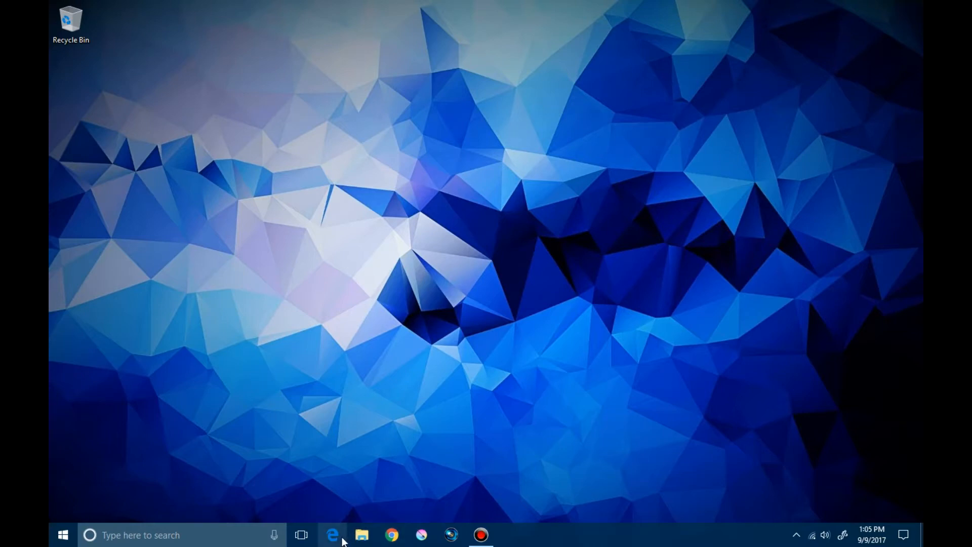
mouse_move(333, 534)
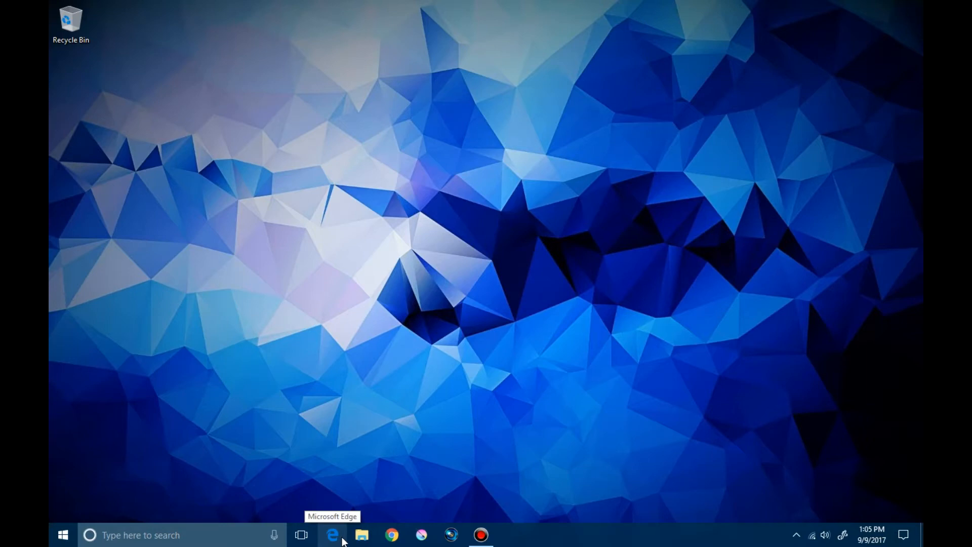
mouse_move(520, 544)
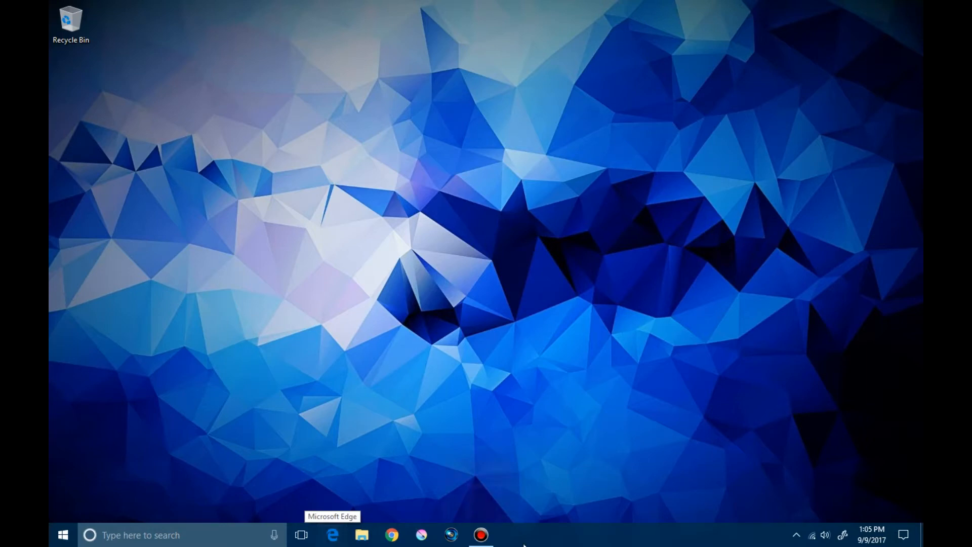
mouse_move(273, 532)
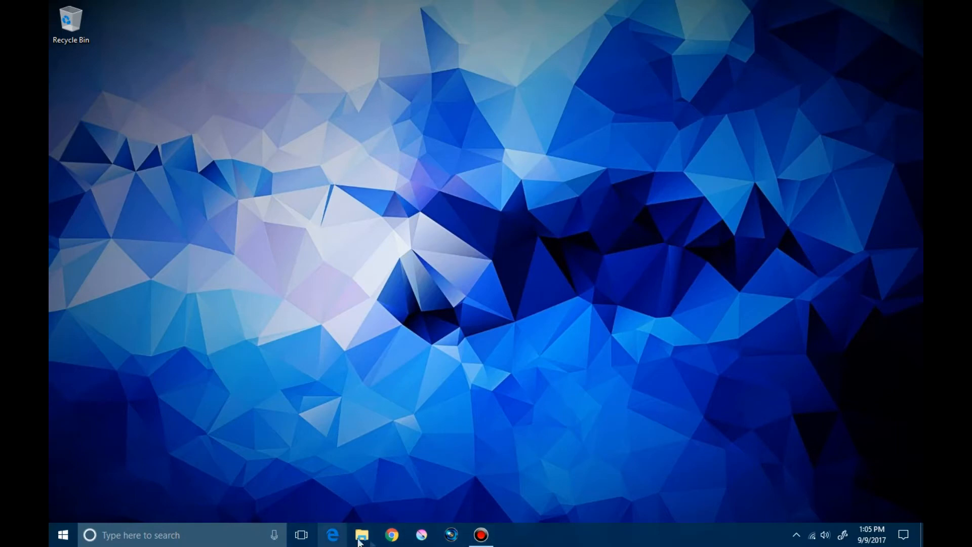
mouse_move(480, 535)
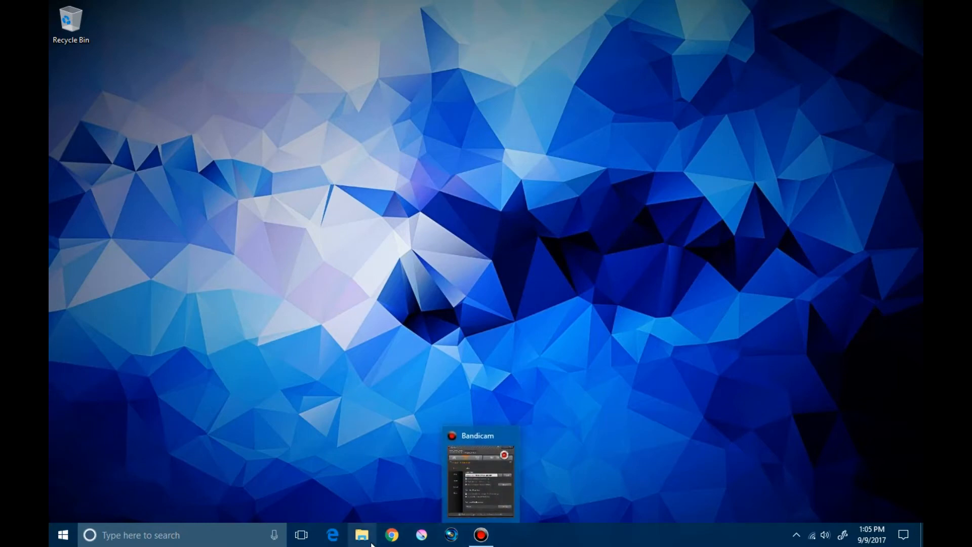
mouse_move(333, 534)
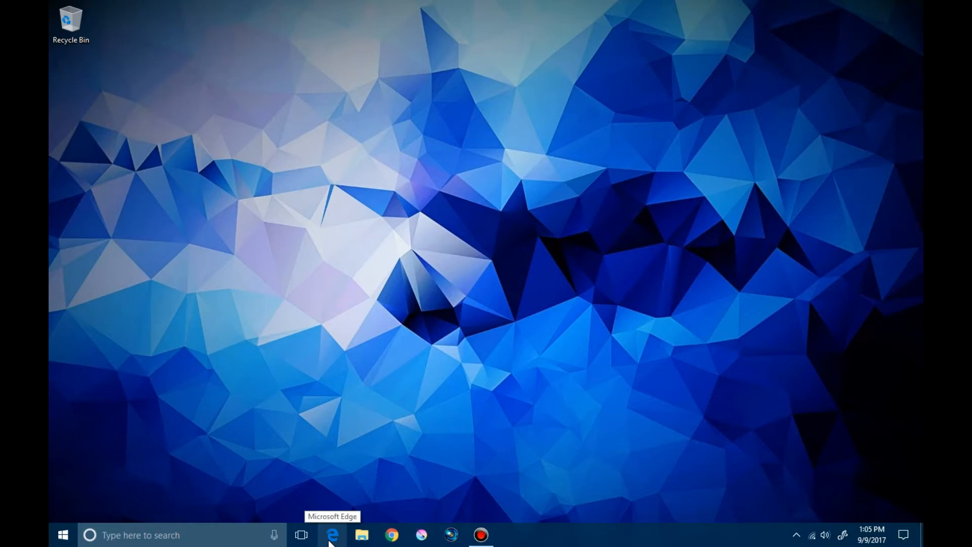
mouse_move(392, 534)
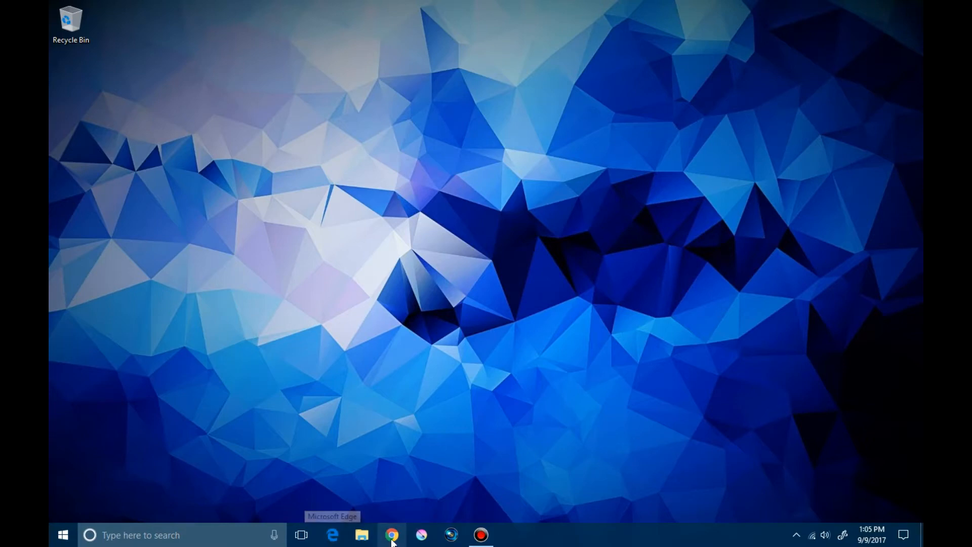
mouse_move(391, 534)
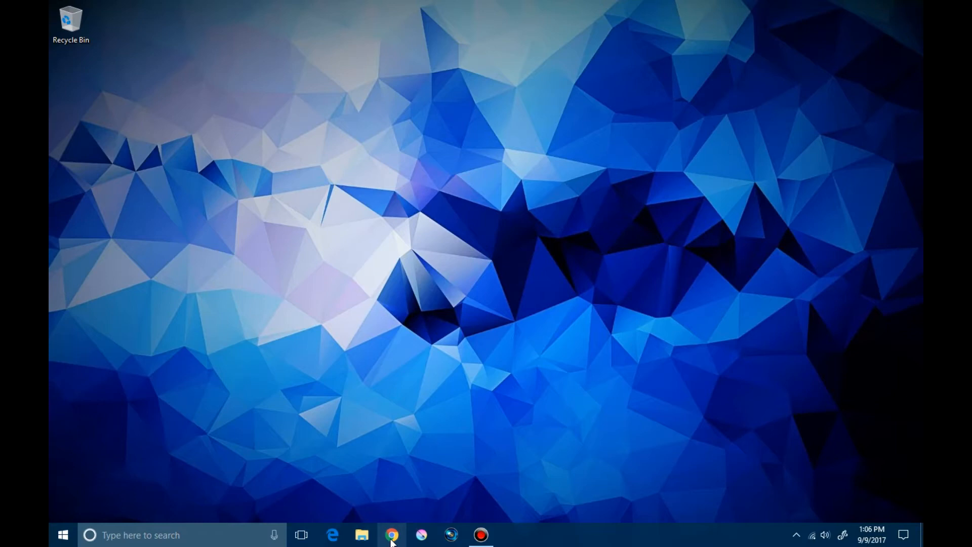
mouse_move(537, 464)
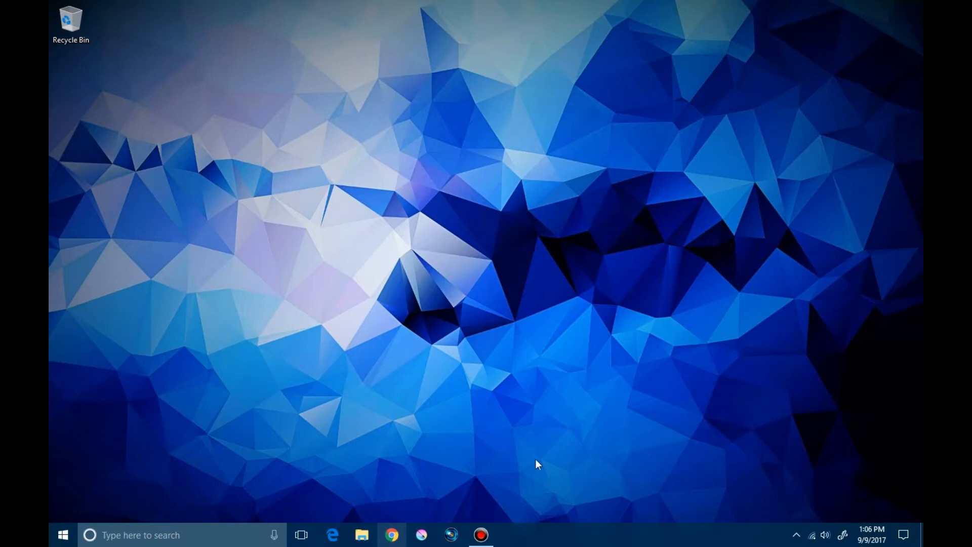
mouse_move(343, 504)
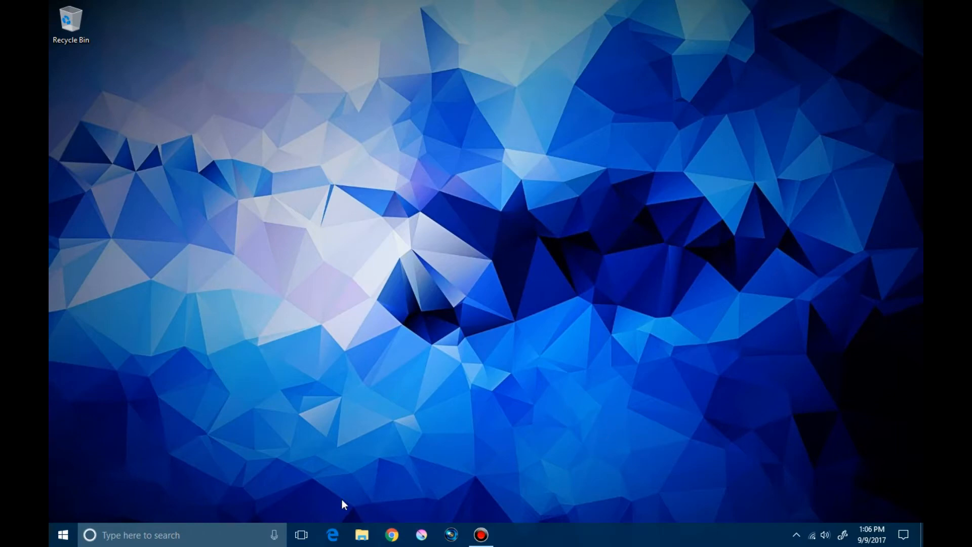
mouse_move(333, 535)
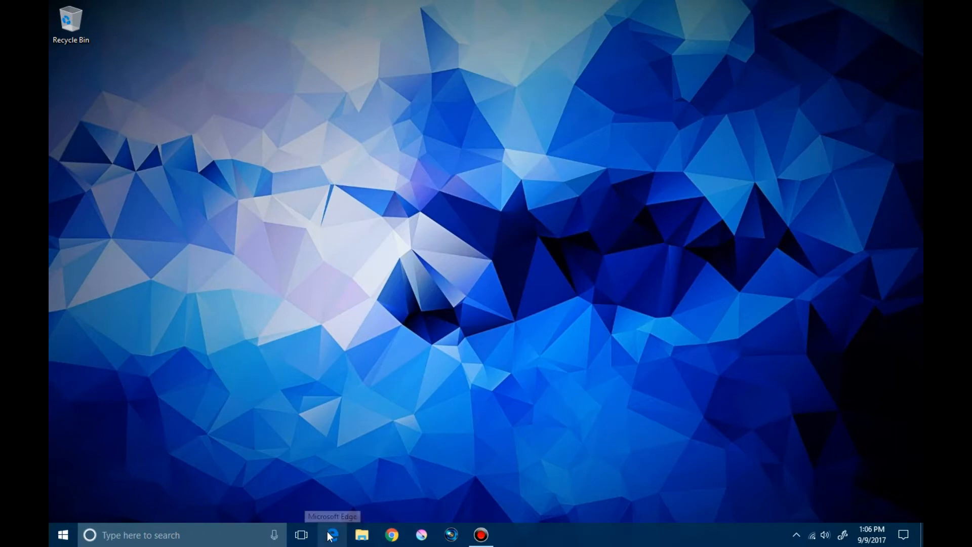
mouse_move(332, 535)
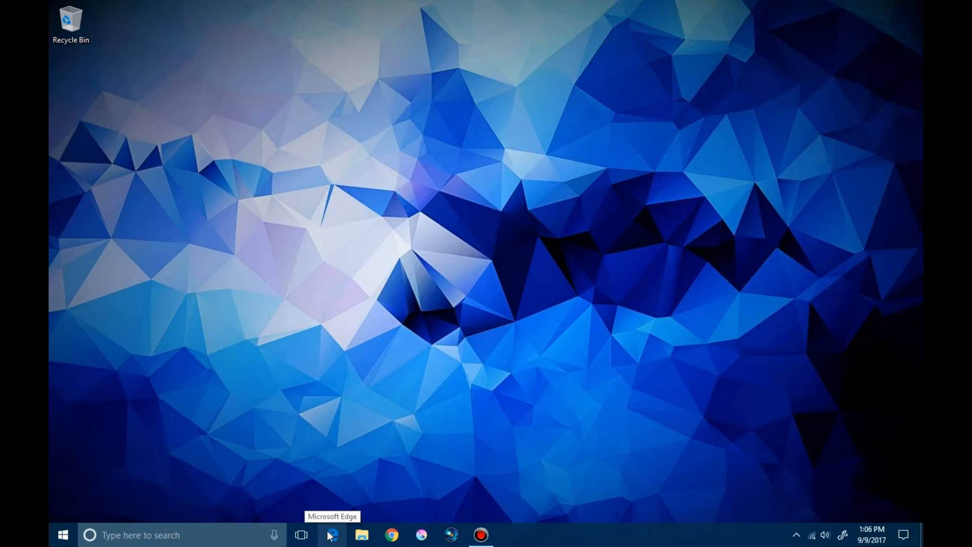
mouse_move(391, 534)
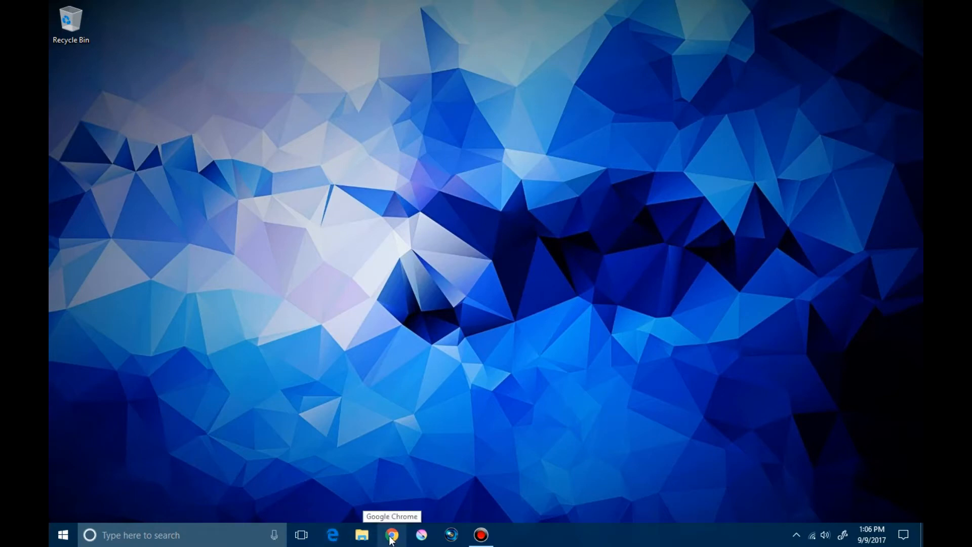
mouse_move(414, 490)
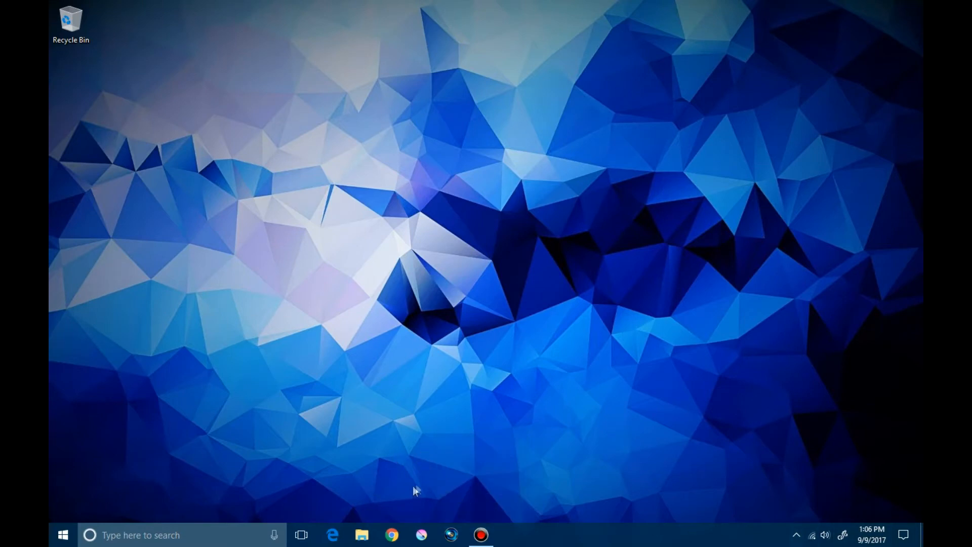
mouse_move(750, 544)
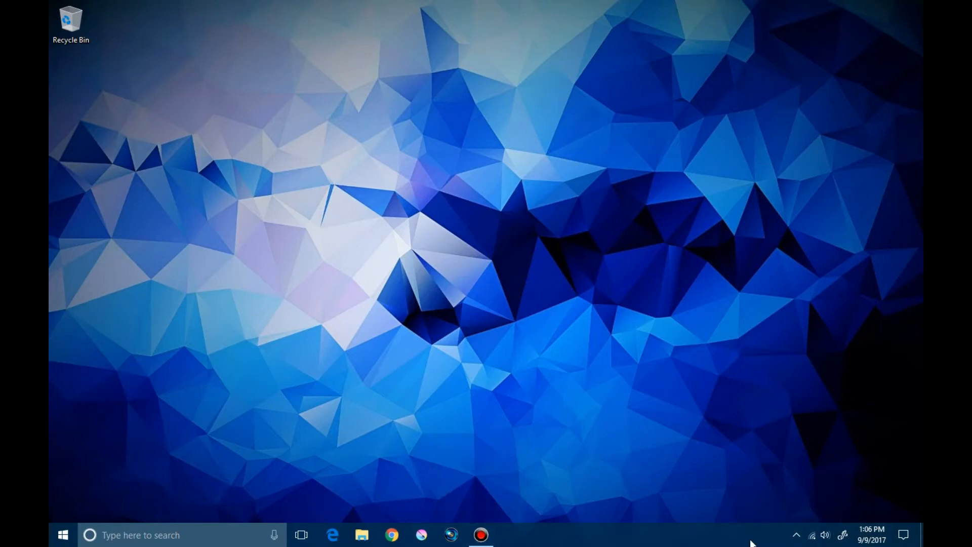
mouse_move(610, 529)
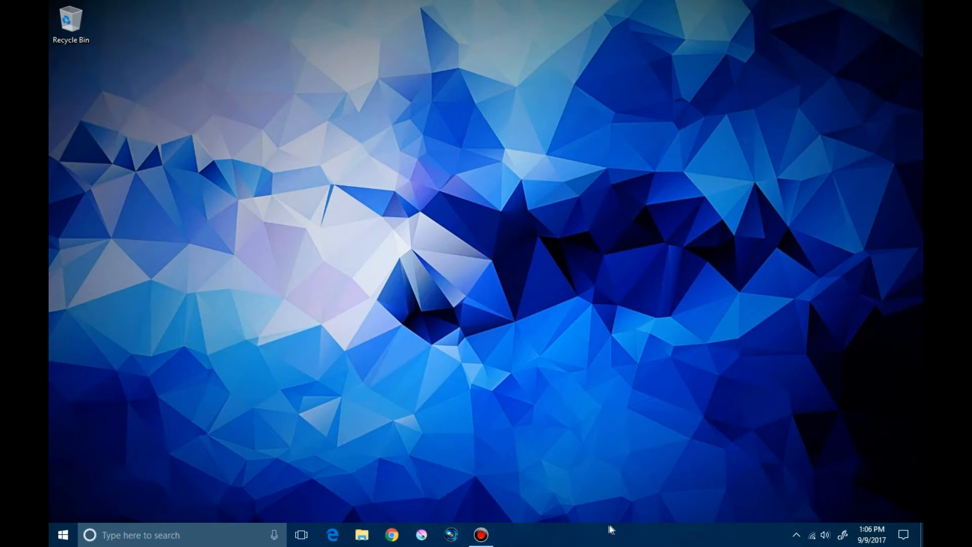
mouse_move(742, 544)
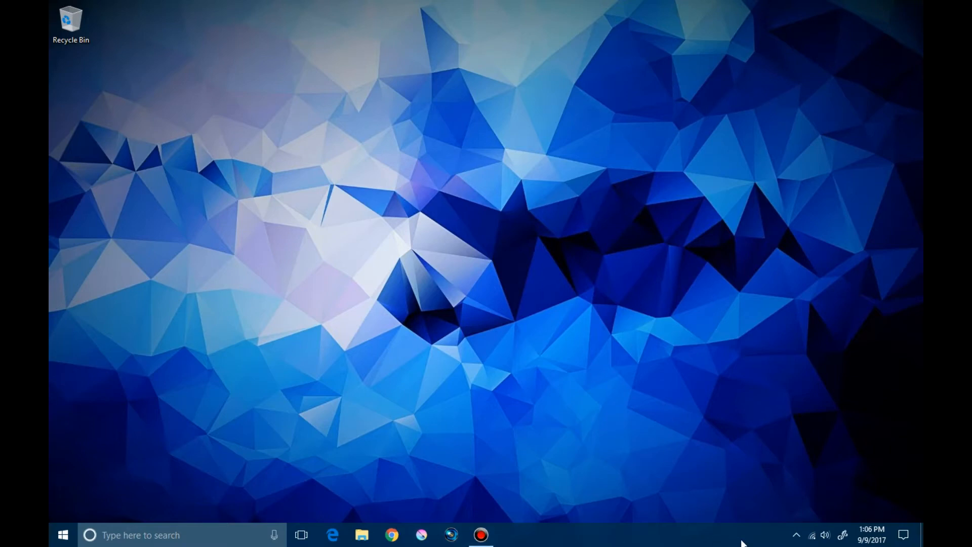
mouse_move(574, 319)
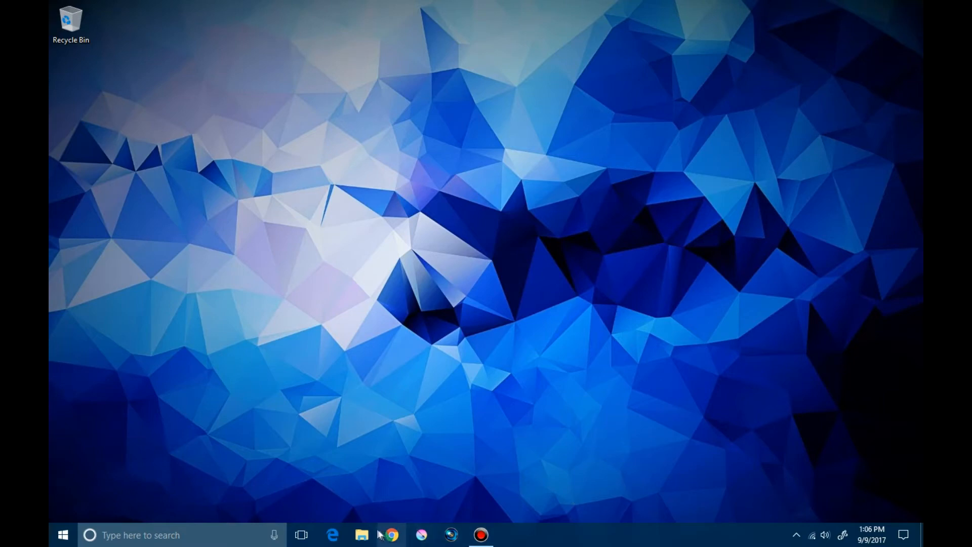
mouse_move(389, 534)
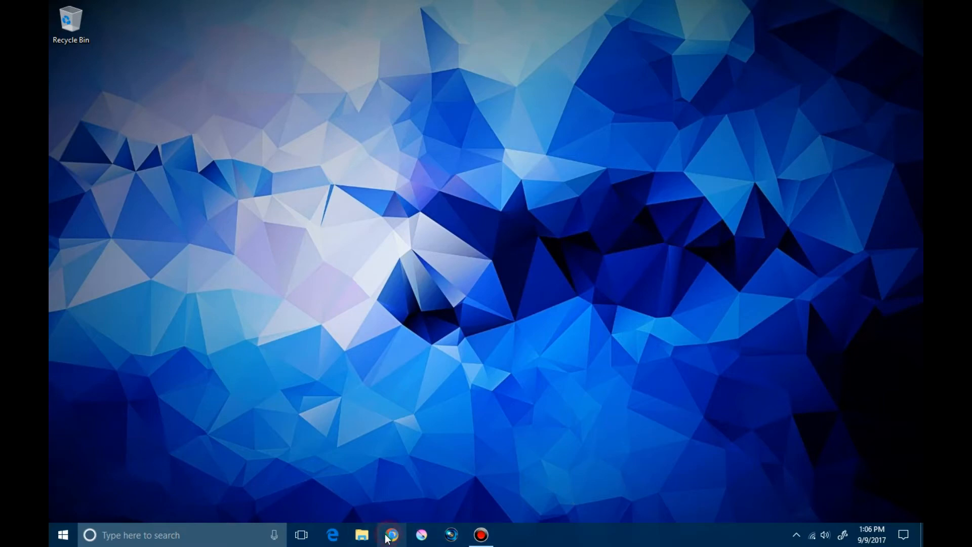
- Launch Google Chrome from the taskbar to a new tab page
click(390, 534)
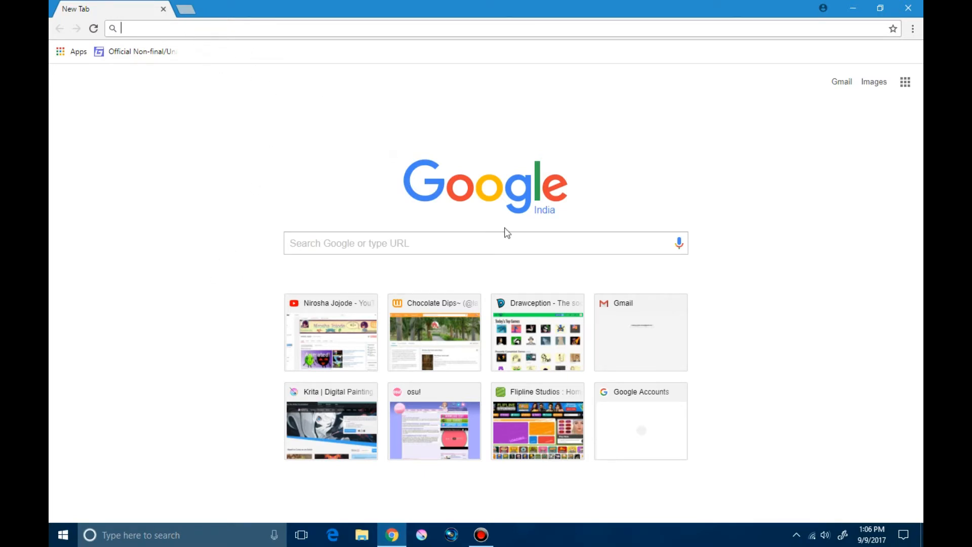
mouse_move(628, 532)
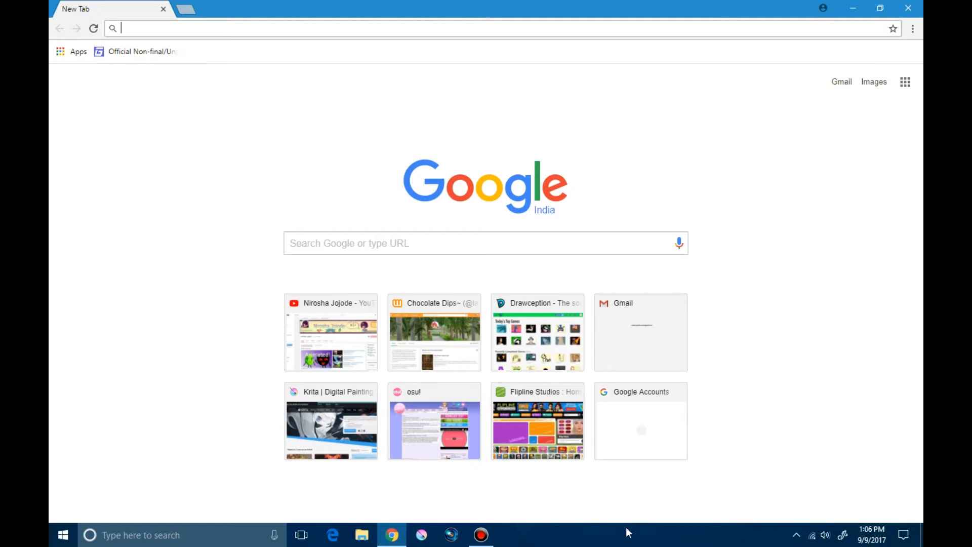
mouse_move(817, 540)
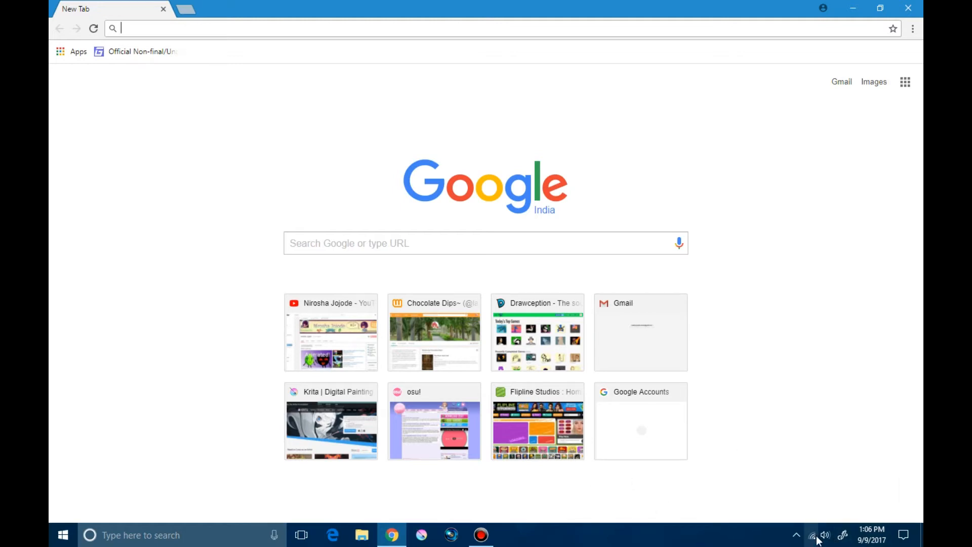
mouse_move(812, 535)
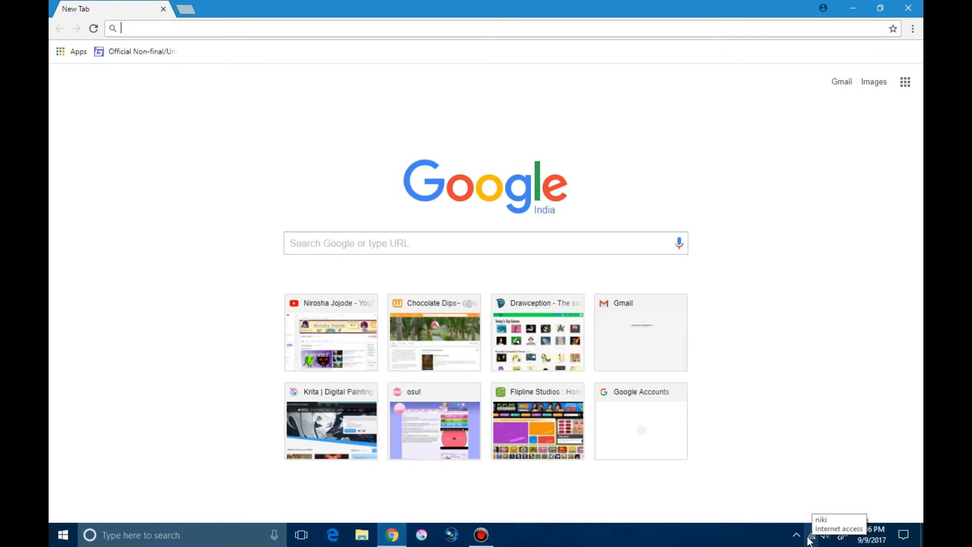
mouse_move(407, 190)
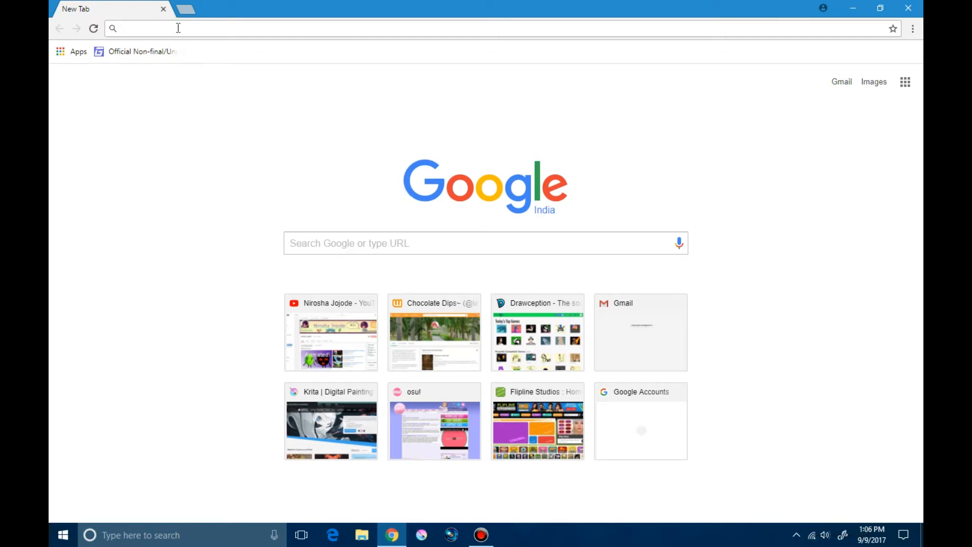
mouse_move(557, 44)
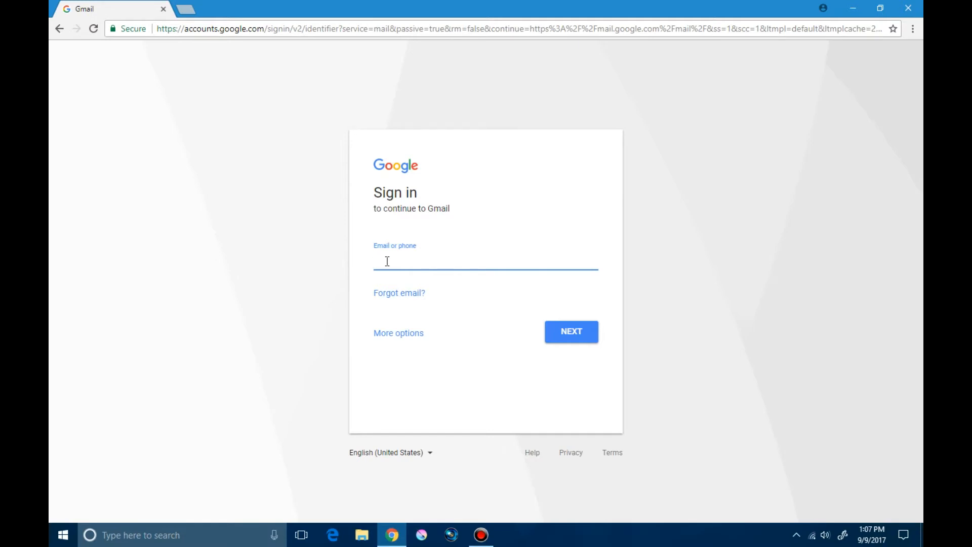
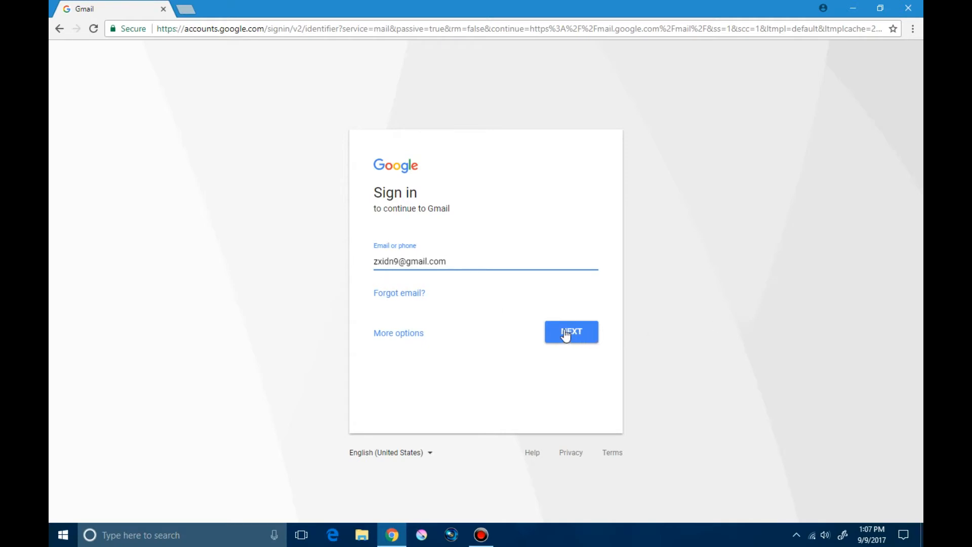
- Enter the Gmail address on the sign-in page and continue to the password step
click(569, 331)
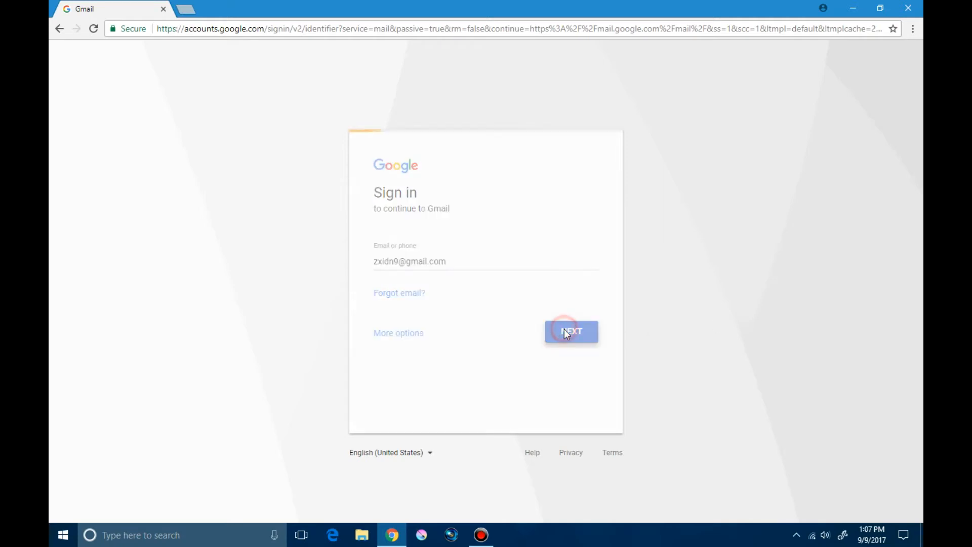
click(570, 331)
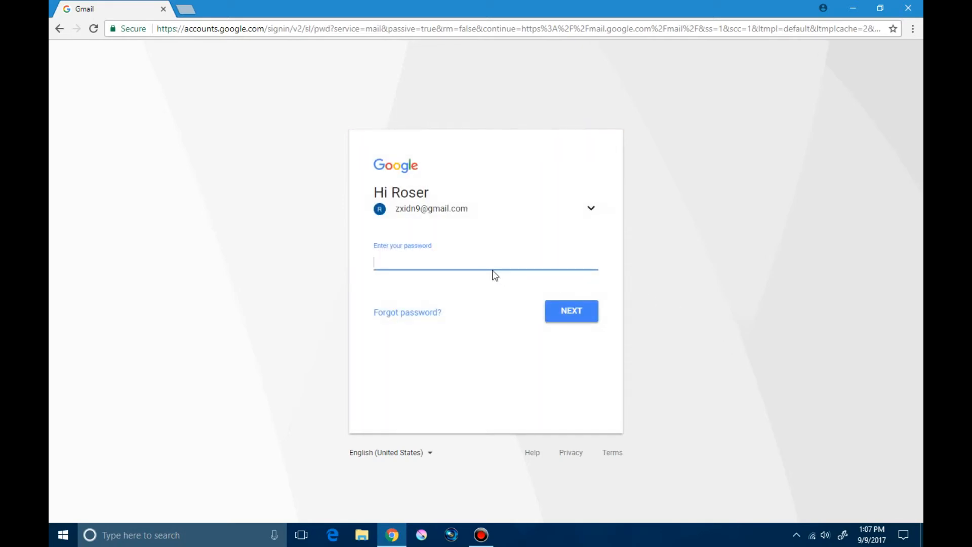
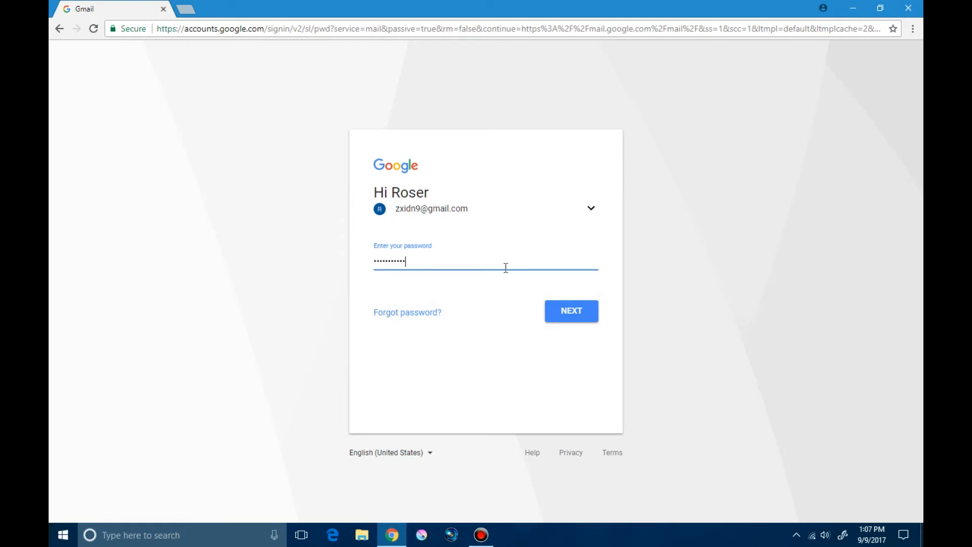
- Enter the account password and submit it to reach the Gmail inbox
click(570, 310)
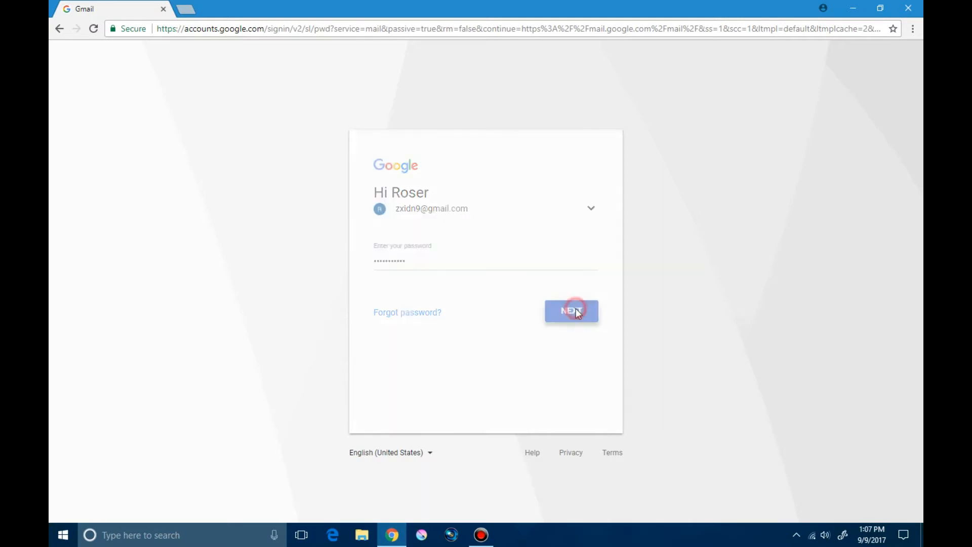
click(570, 310)
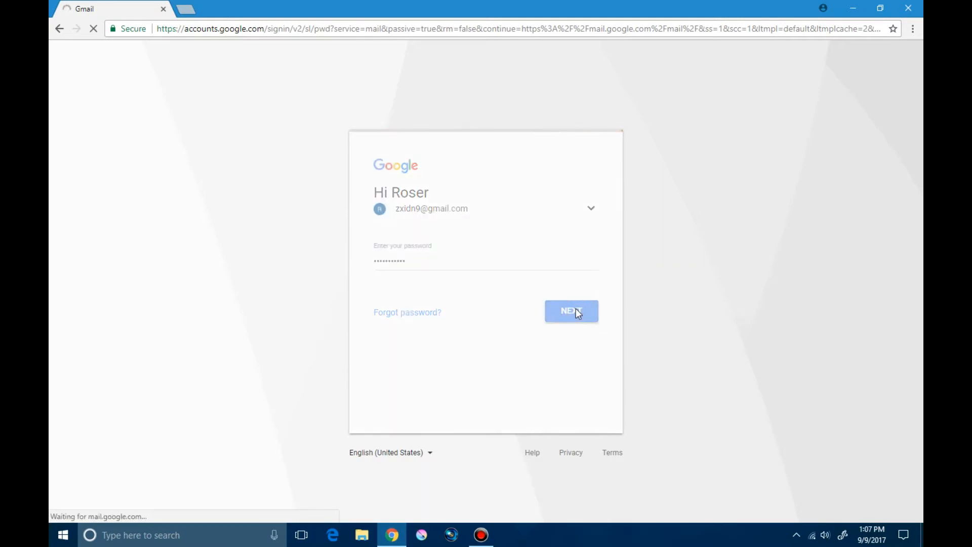
click(570, 311)
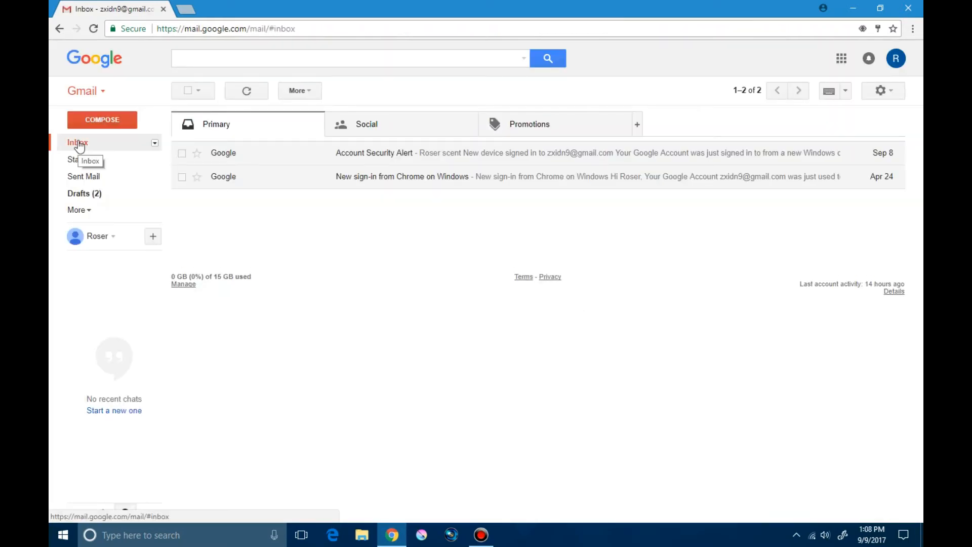
mouse_move(274, 162)
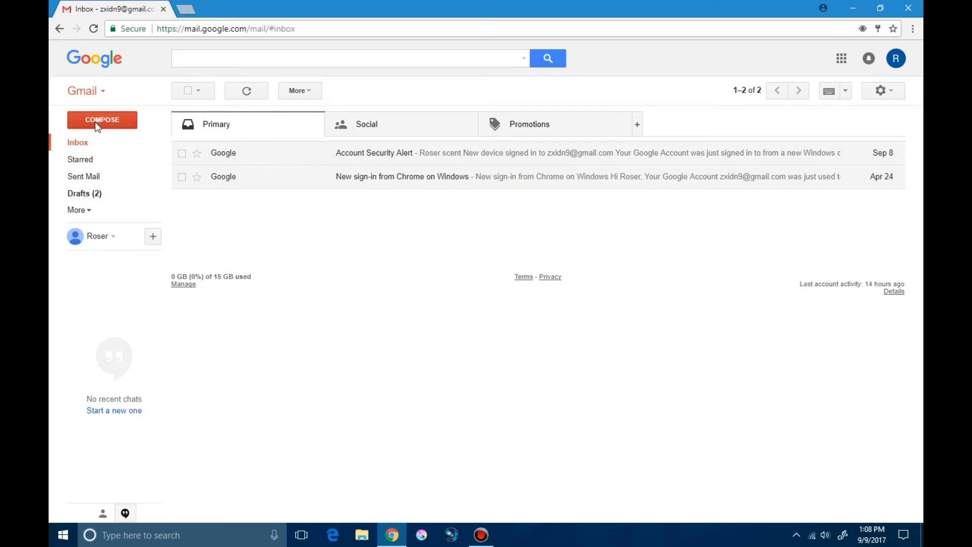
- Click COMPOSE to open a blank New Message window
click(102, 120)
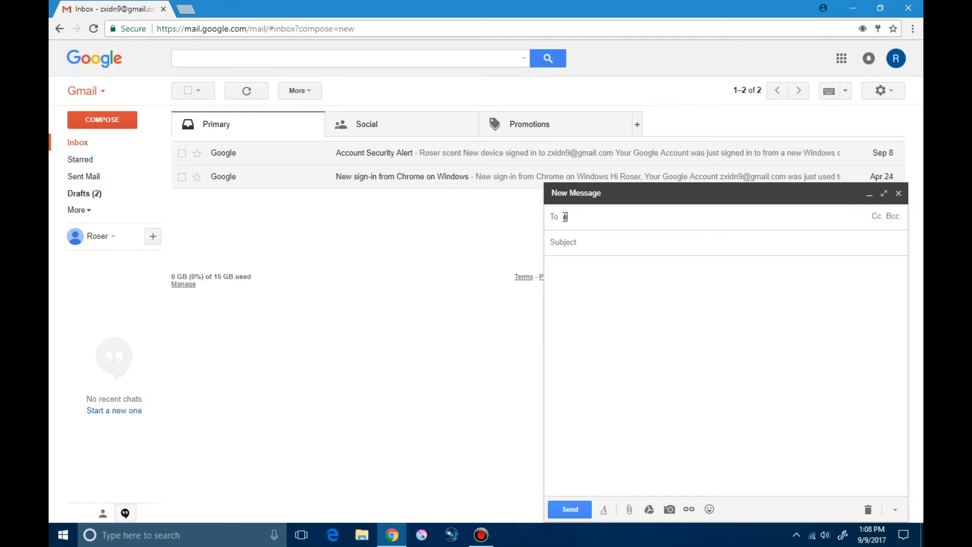
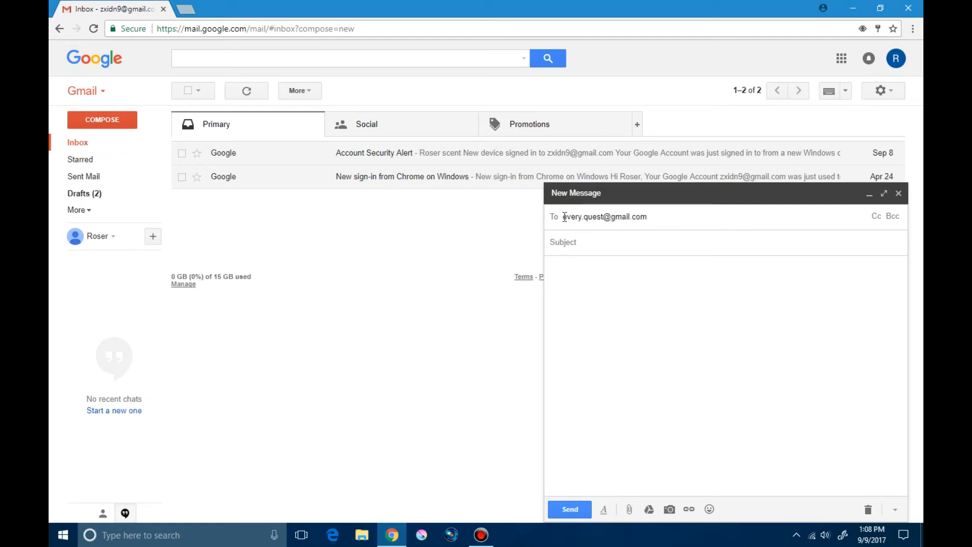
click(570, 242)
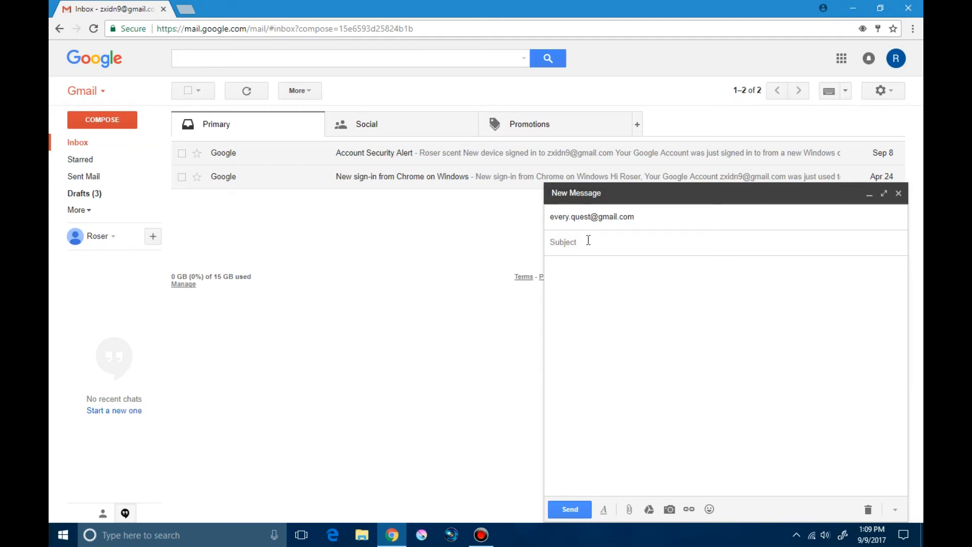
- Type the subject 'Lesson completed', correcting the mistyped letters
text(L)
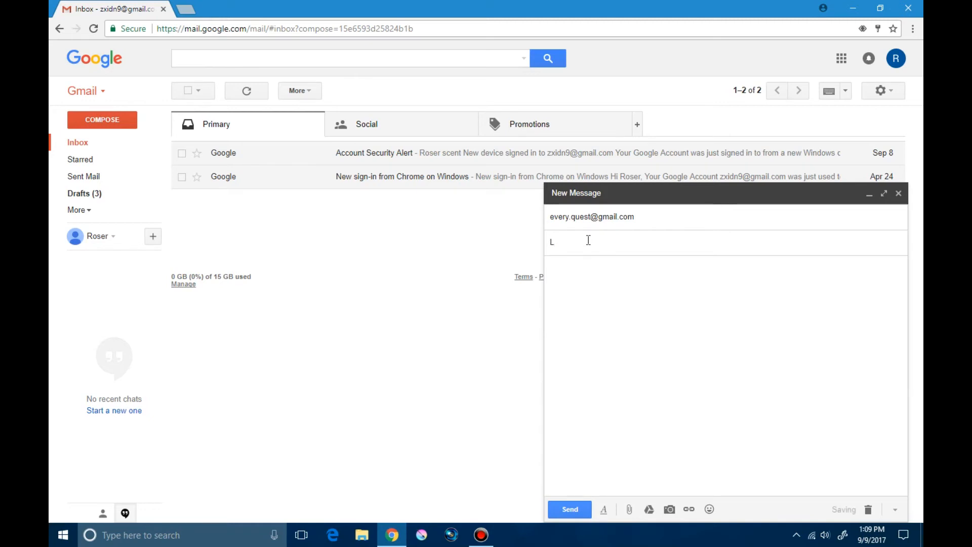
text(ea)
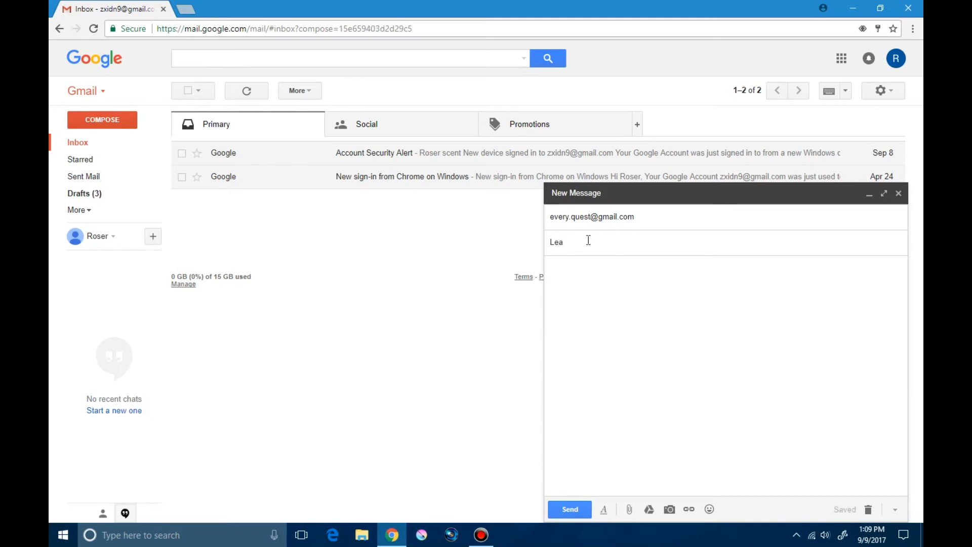
text(ss)
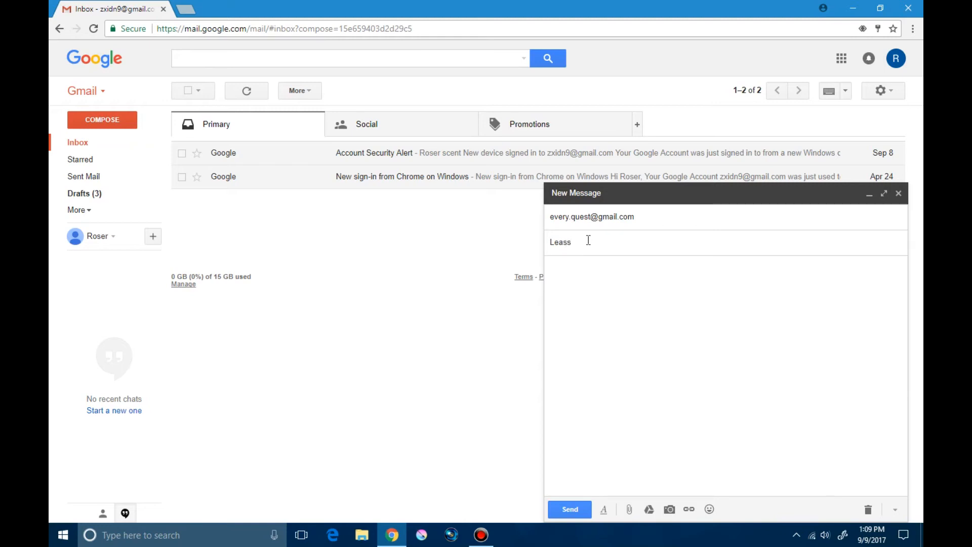
key(BackSpace)
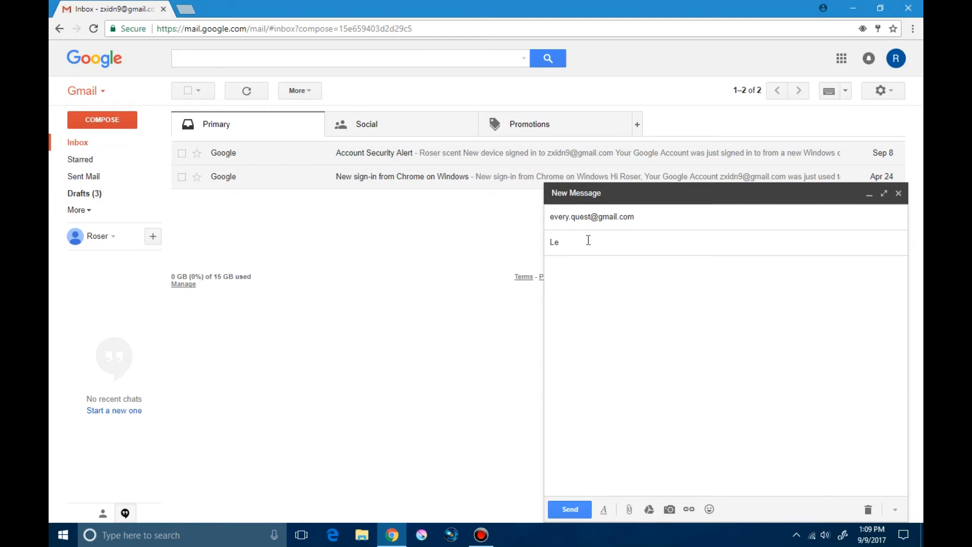
click(591, 216)
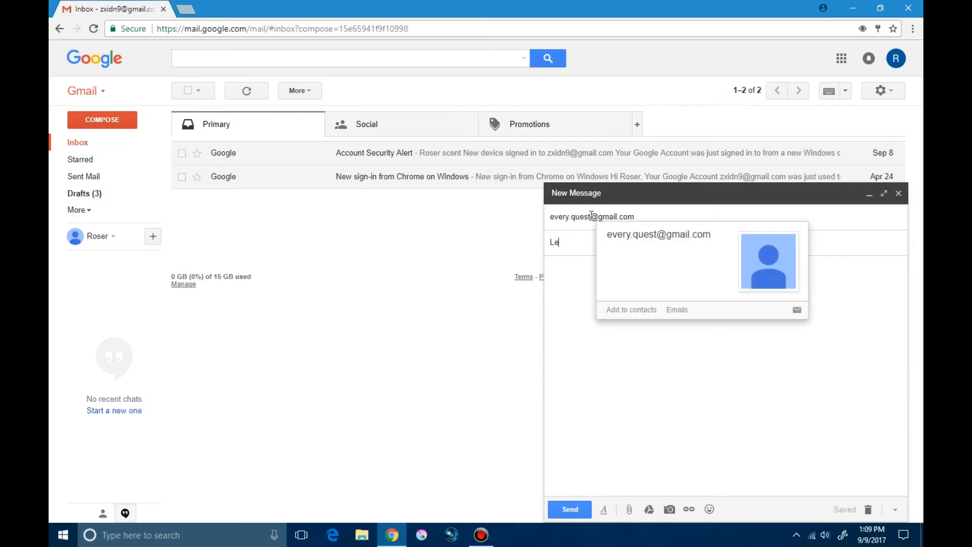
text(ss)
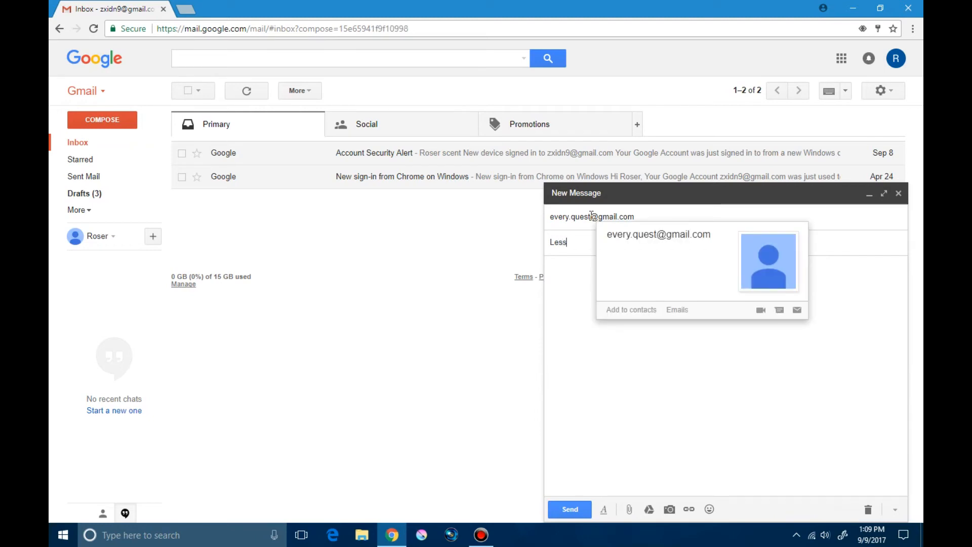
text(on)
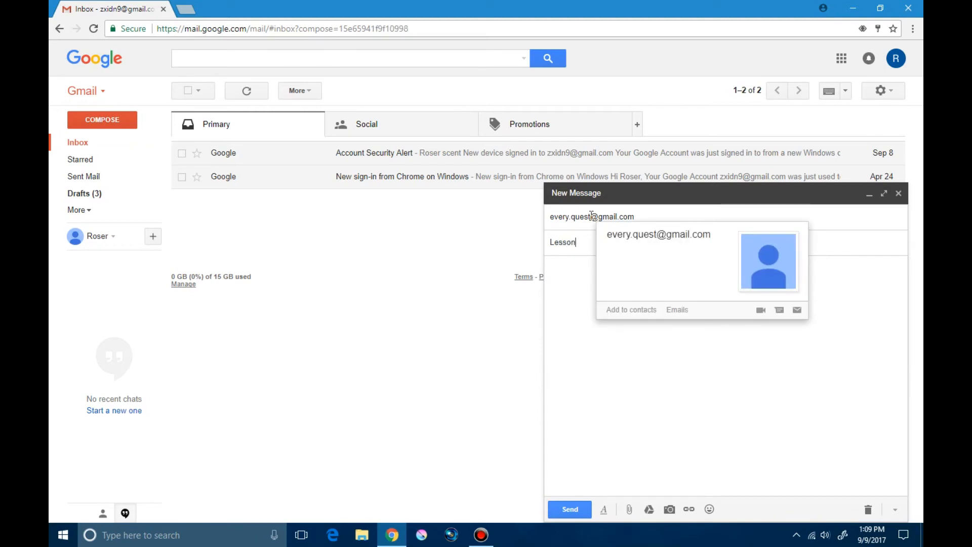
text(c)
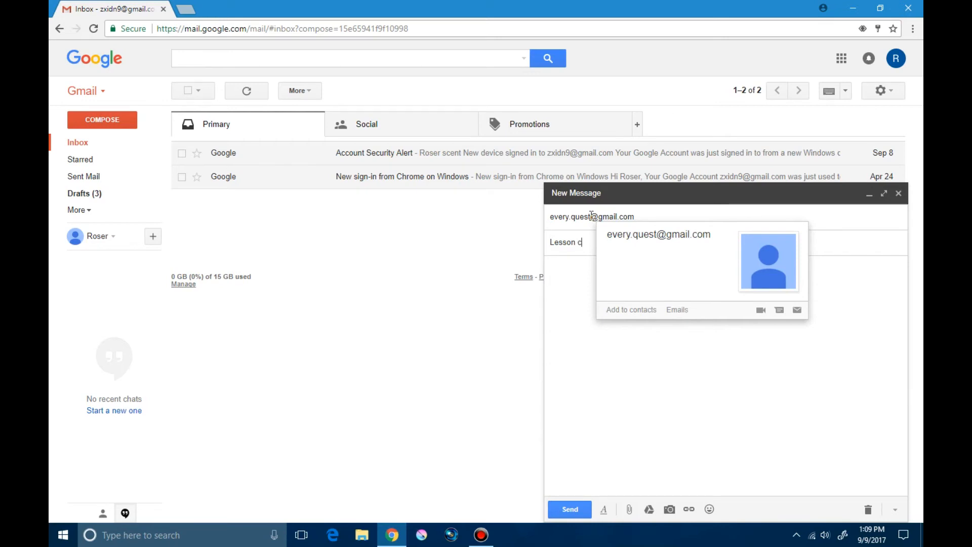
text(ompleted)
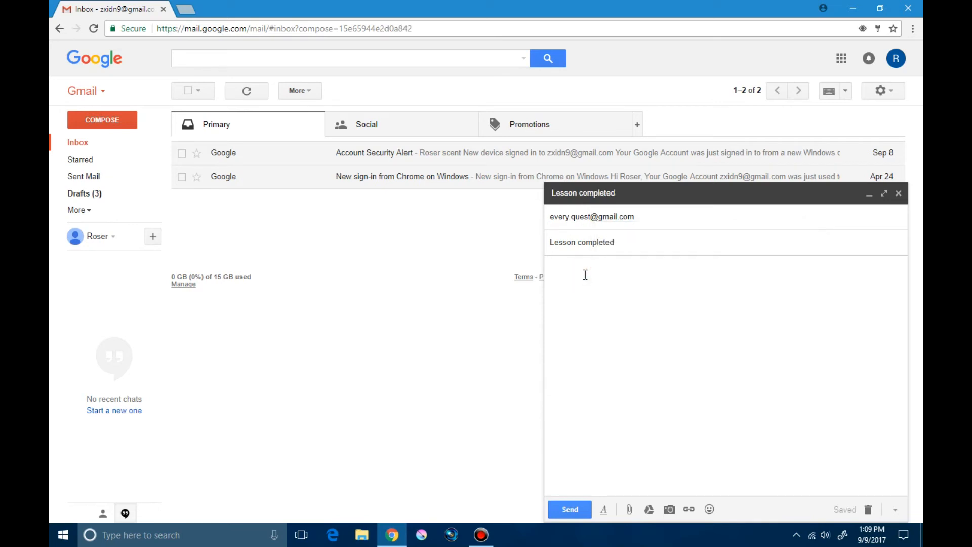
mouse_move(564, 334)
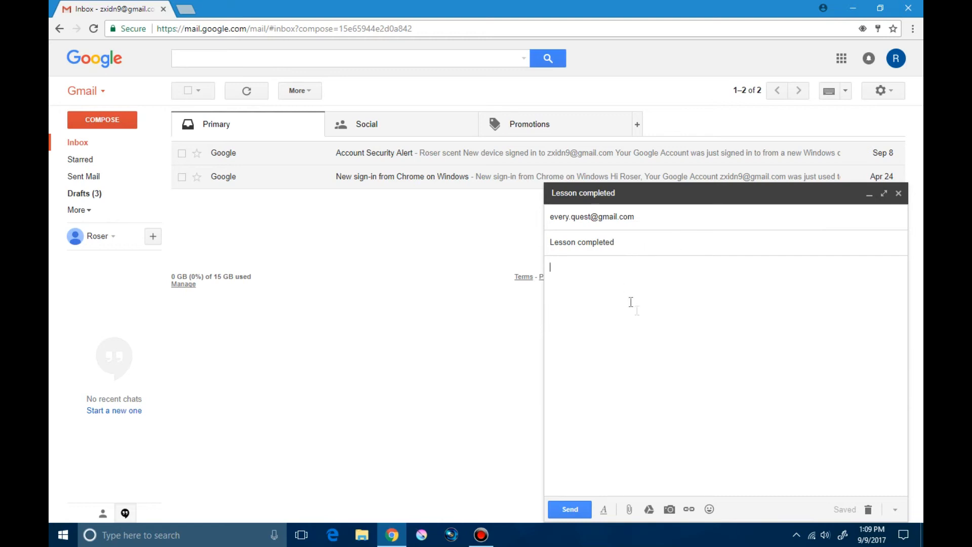
mouse_move(721, 295)
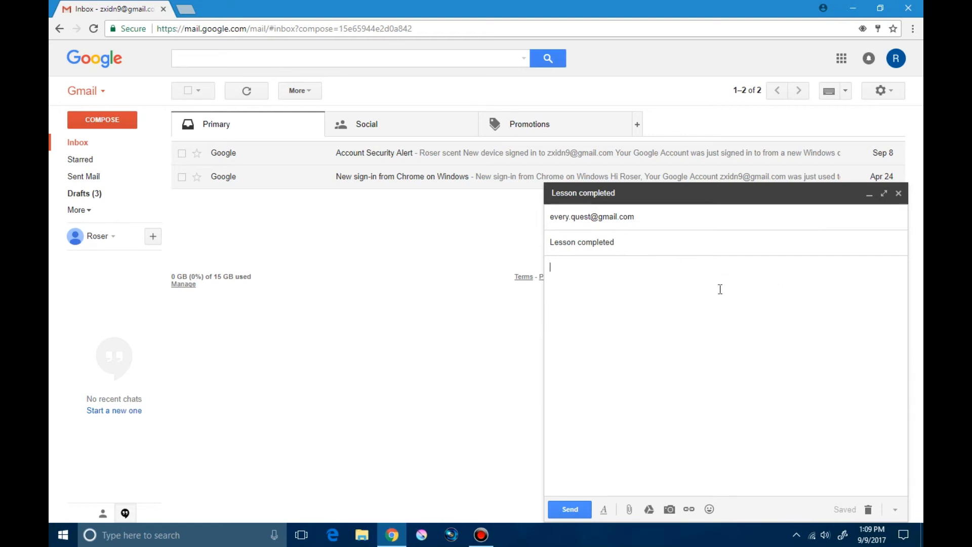
- Write the body: 'Dear ma'am,' then 'The lesson is completed.'
text(D)
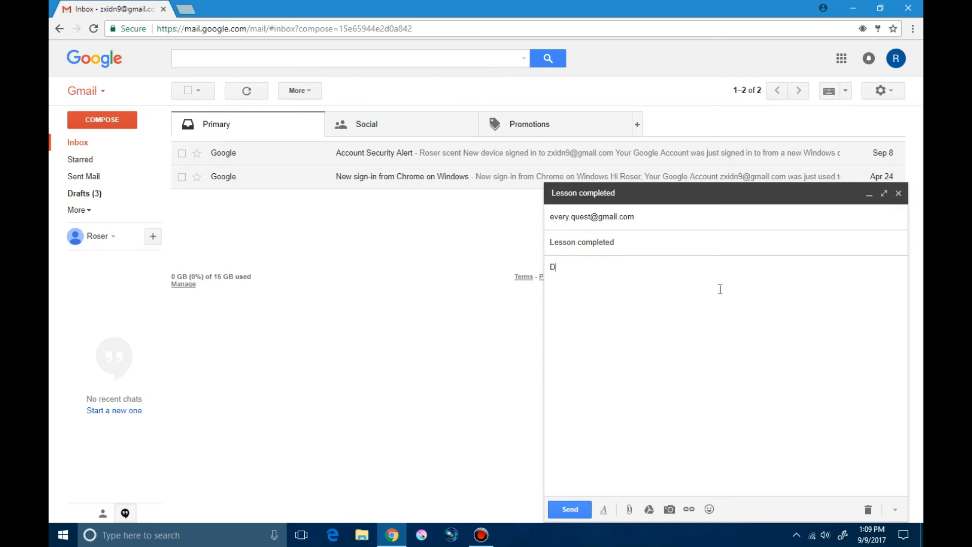
text(ear)
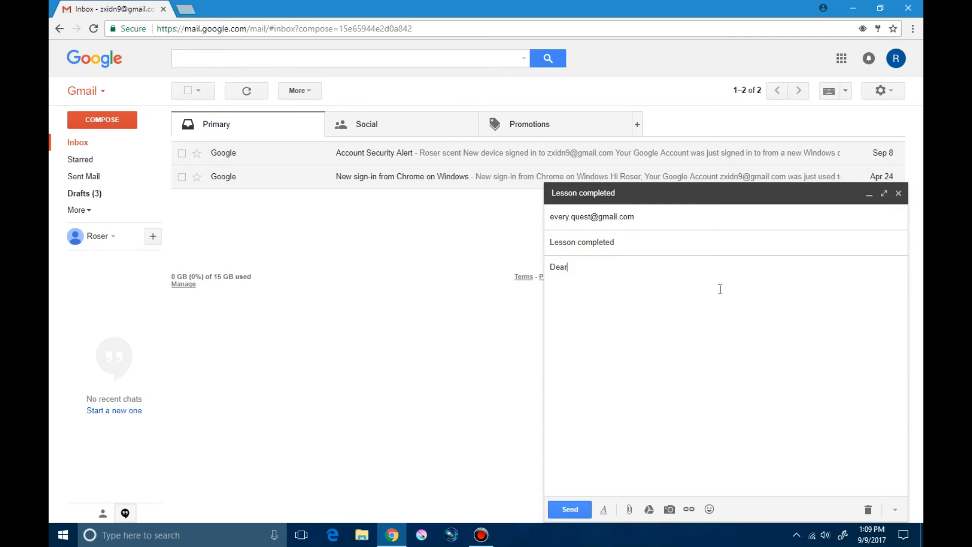
text(,)
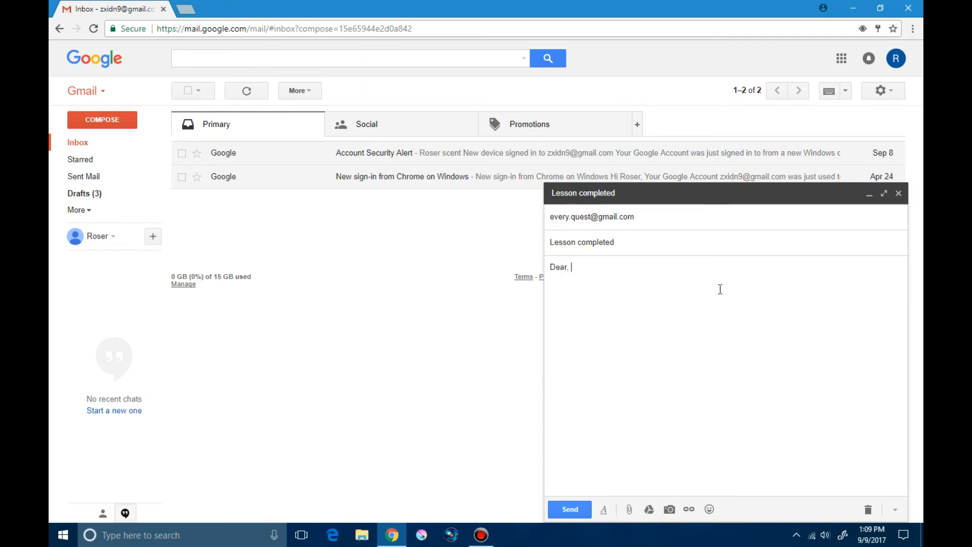
text(ma)
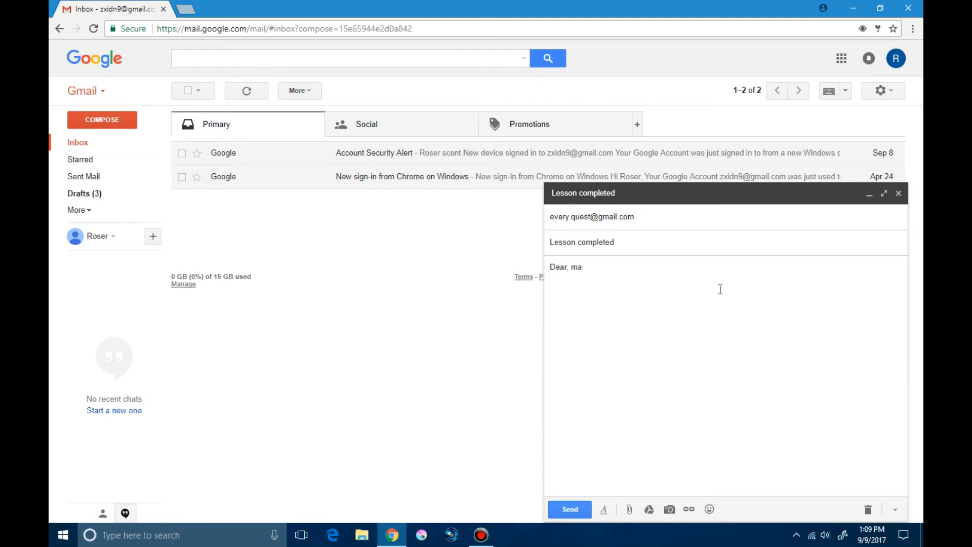
text('am)
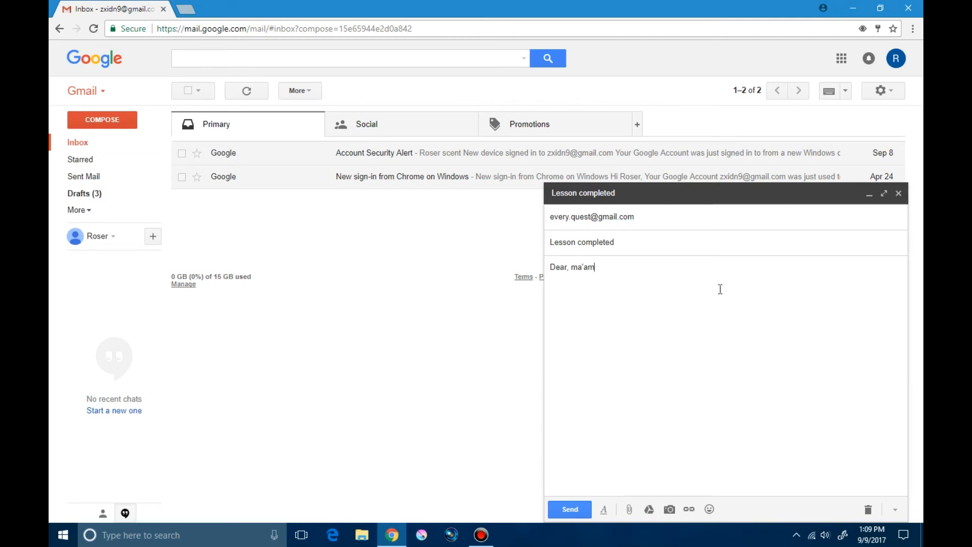
text(,)
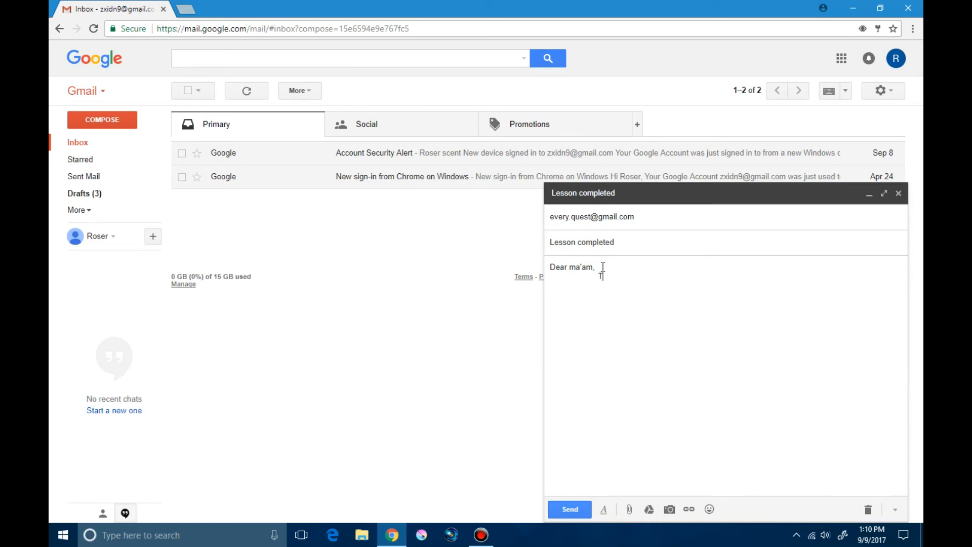
text(The)
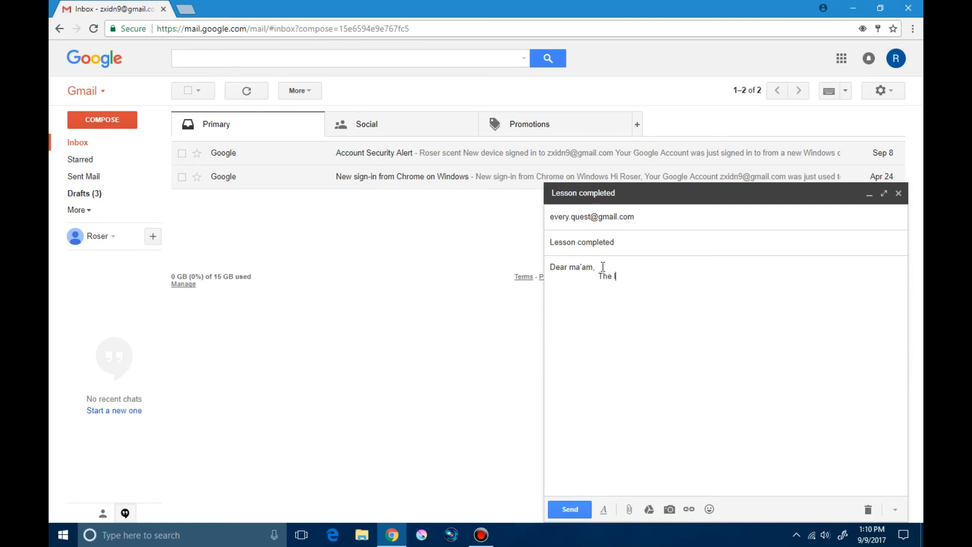
text(lesson)
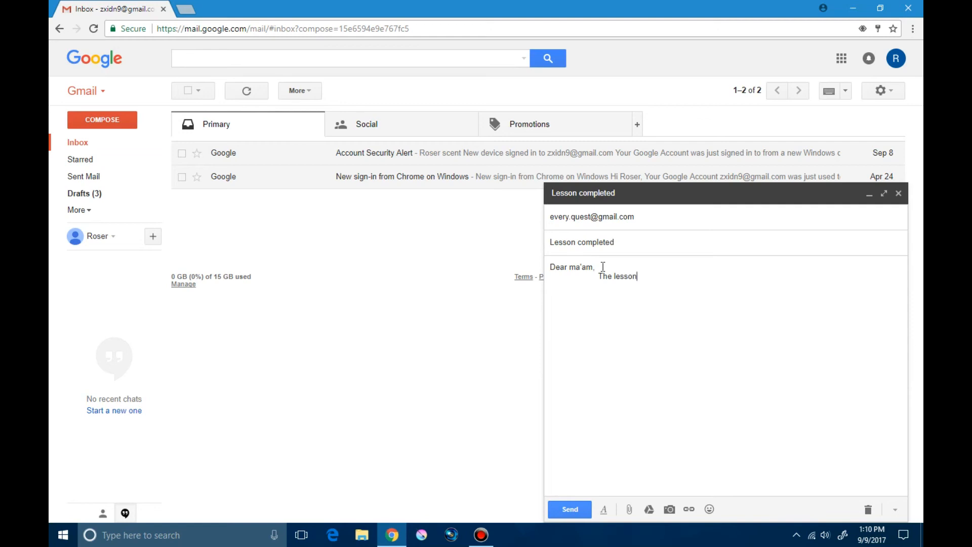
text(is complete)
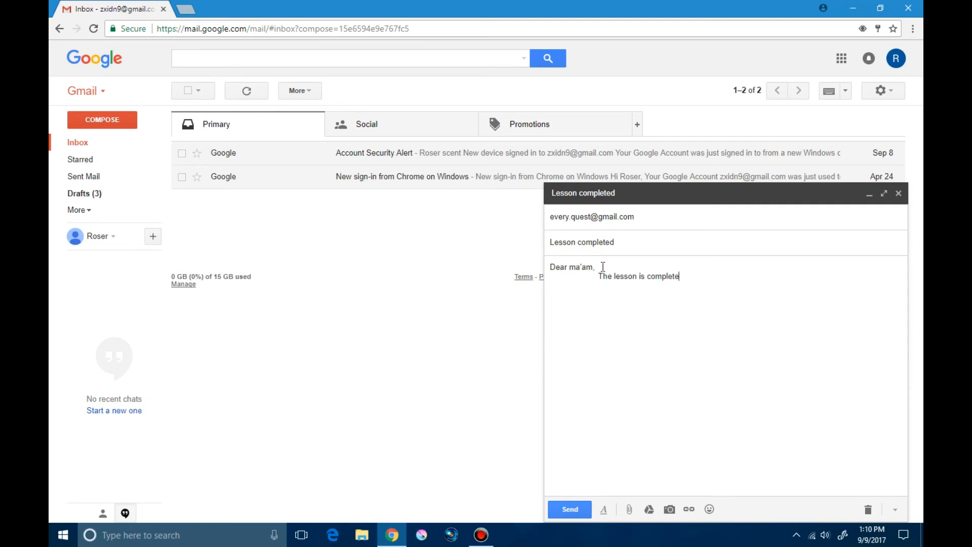
text(d.)
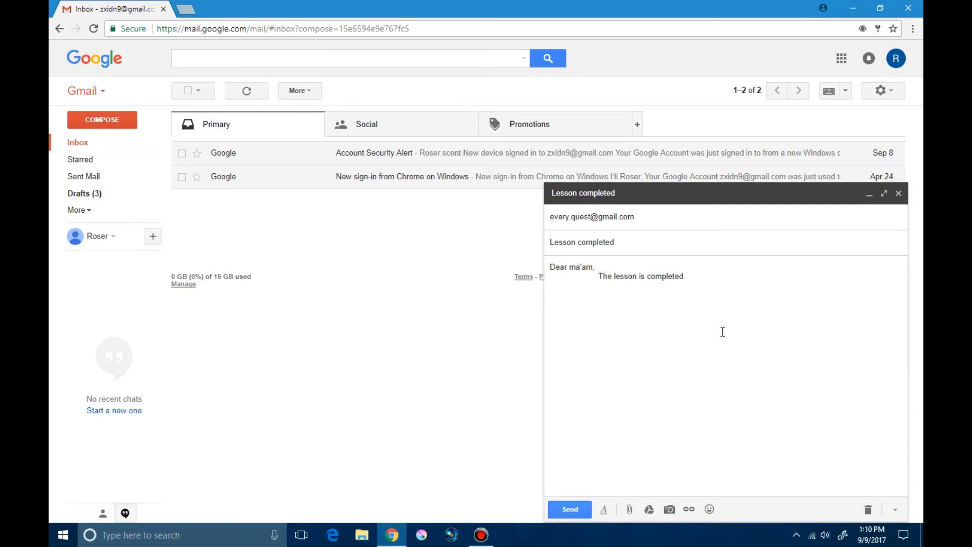
mouse_move(569, 508)
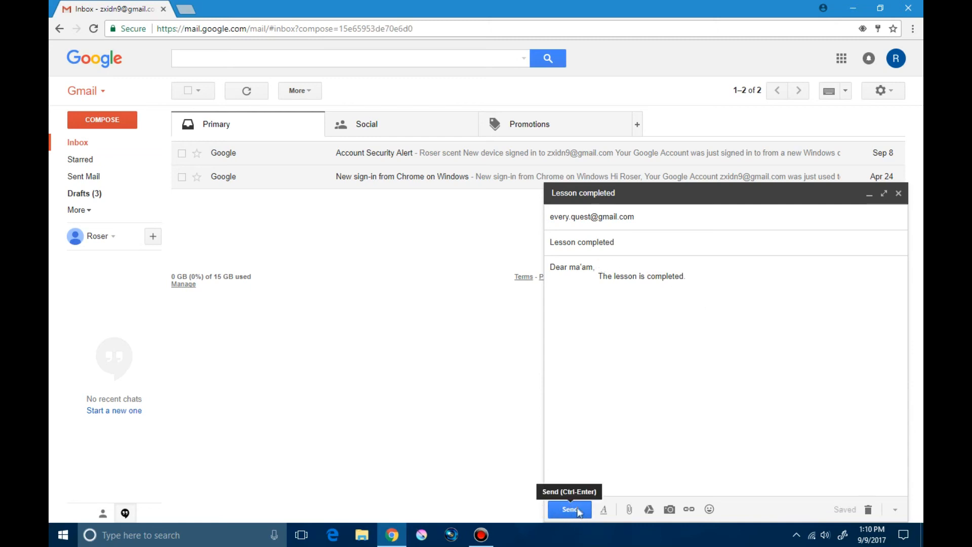
- Send the 'Lesson completed' email and view it in Sent Mail
click(568, 509)
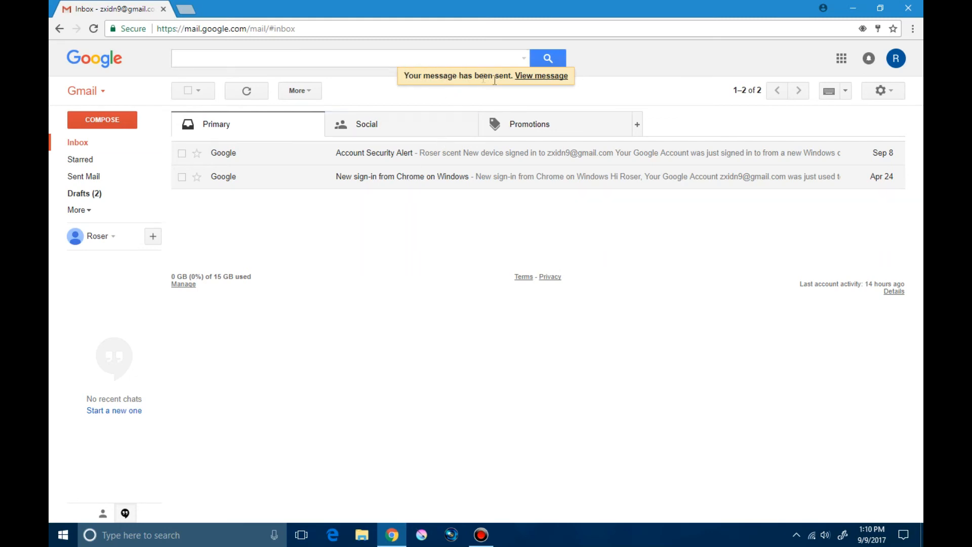
mouse_move(547, 82)
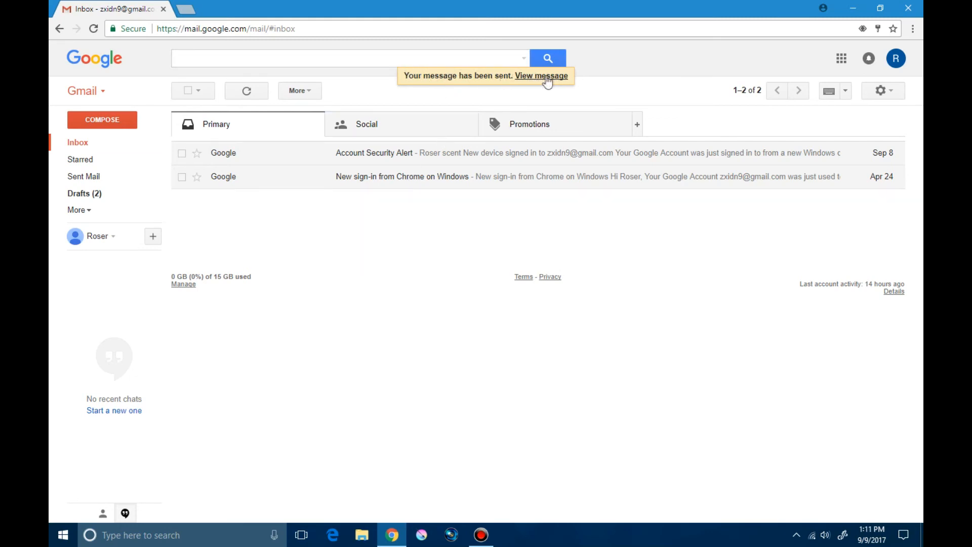
mouse_move(527, 81)
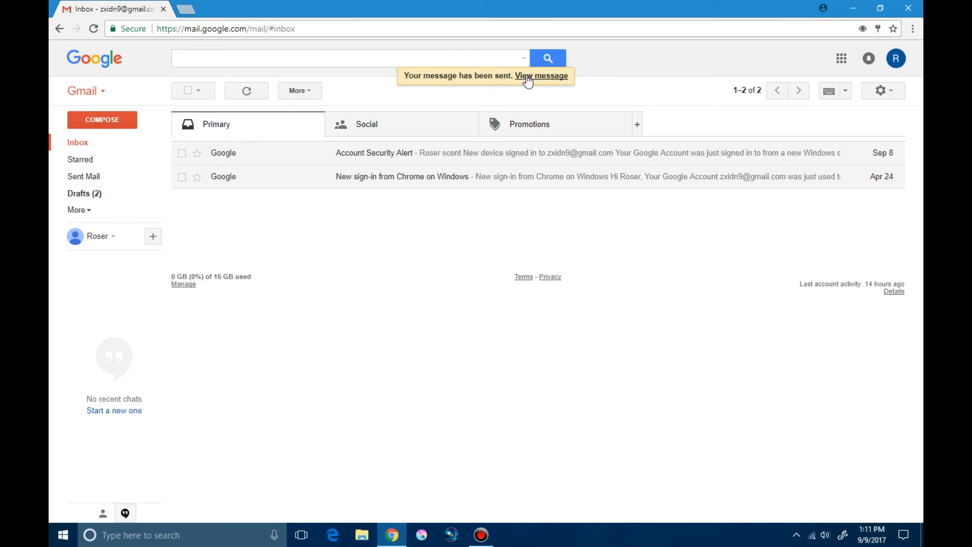
mouse_move(538, 77)
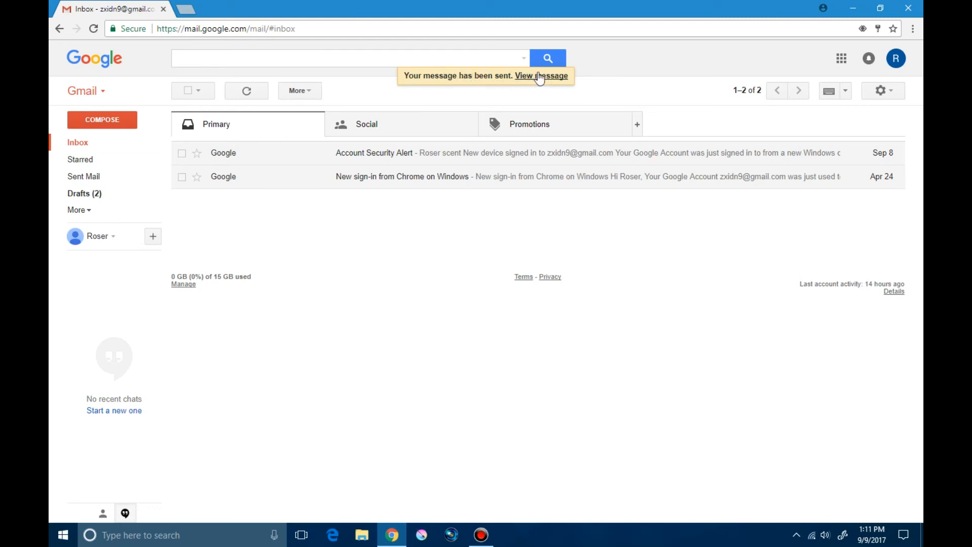
mouse_move(83, 177)
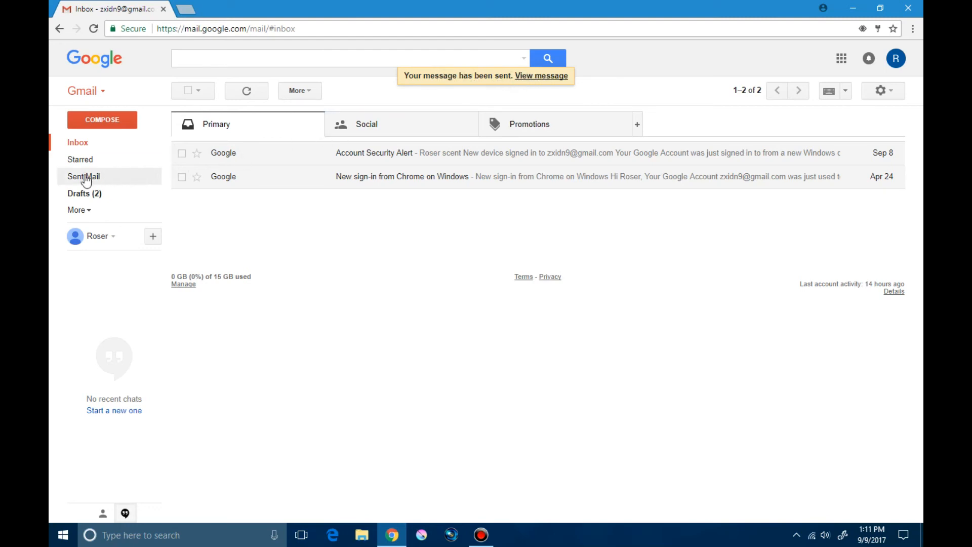
click(83, 176)
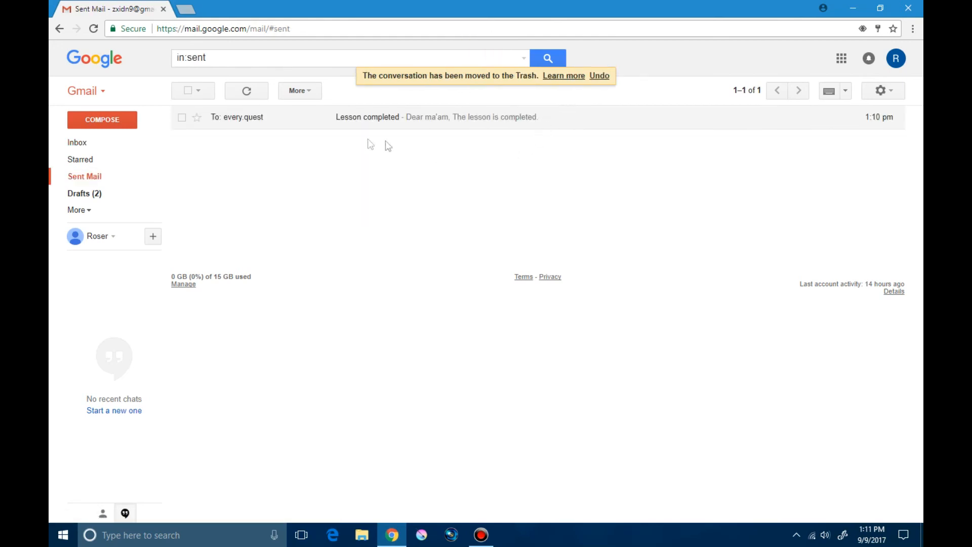
mouse_move(339, 157)
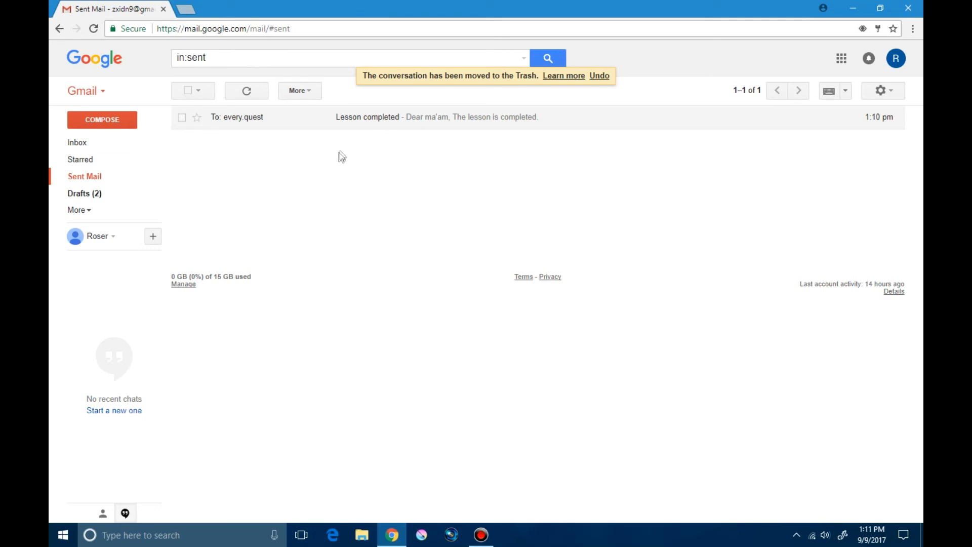
mouse_move(292, 189)
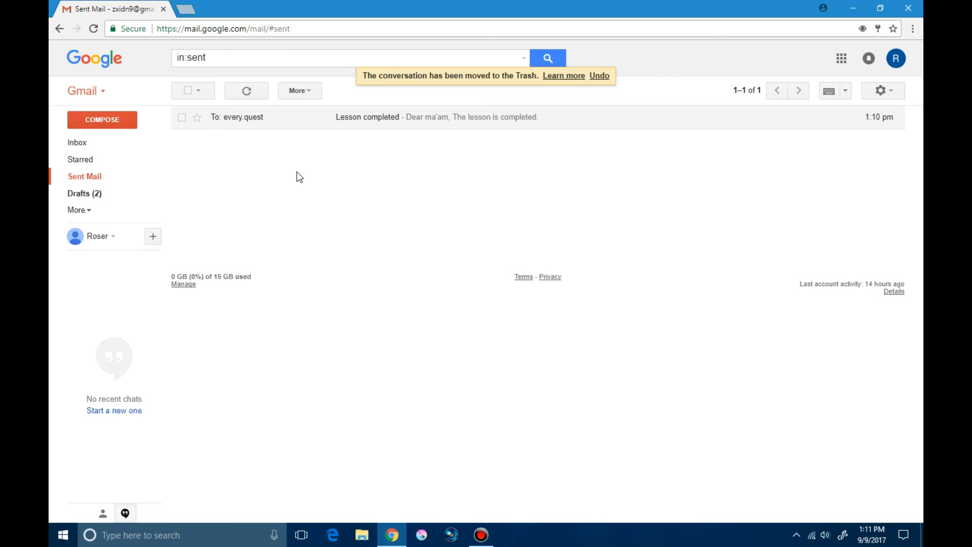
mouse_move(272, 168)
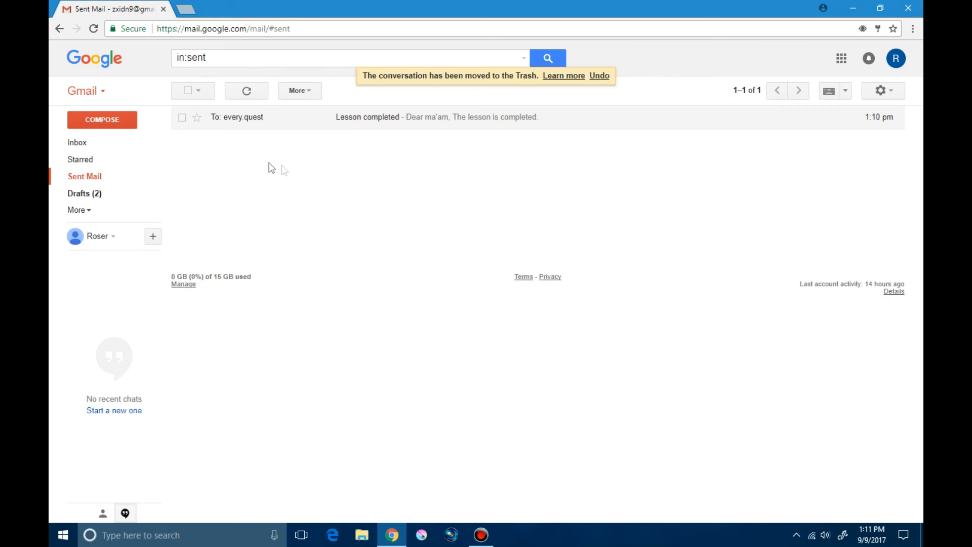
mouse_move(178, 151)
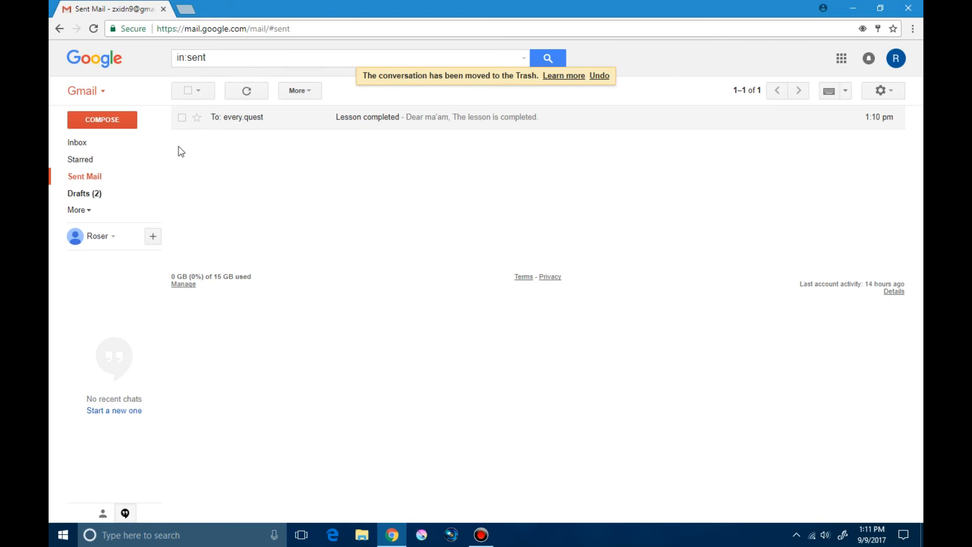
mouse_move(215, 156)
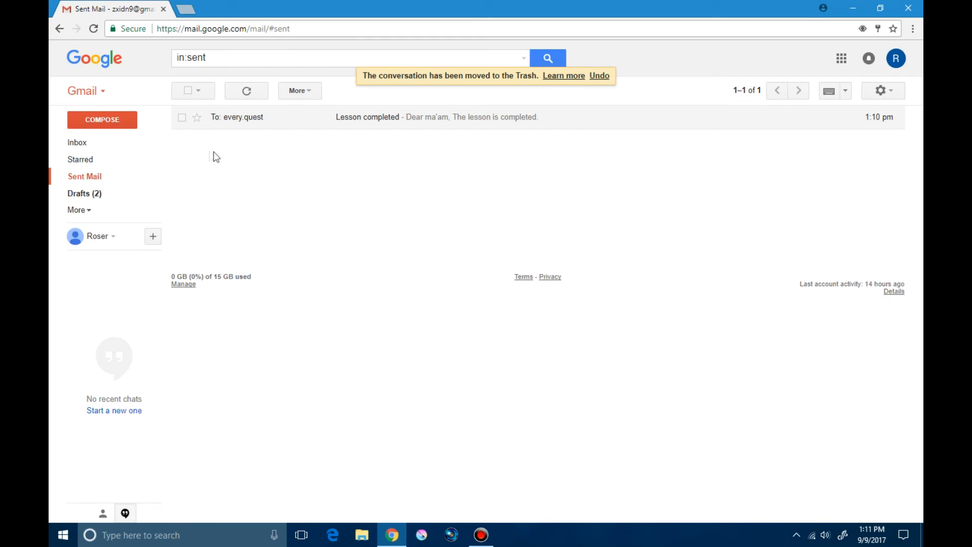
mouse_move(174, 153)
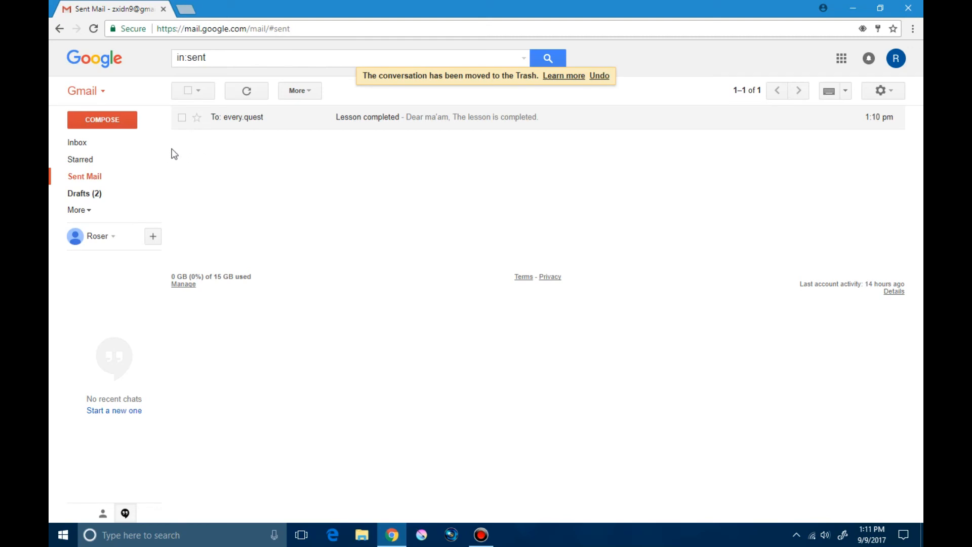
mouse_move(140, 148)
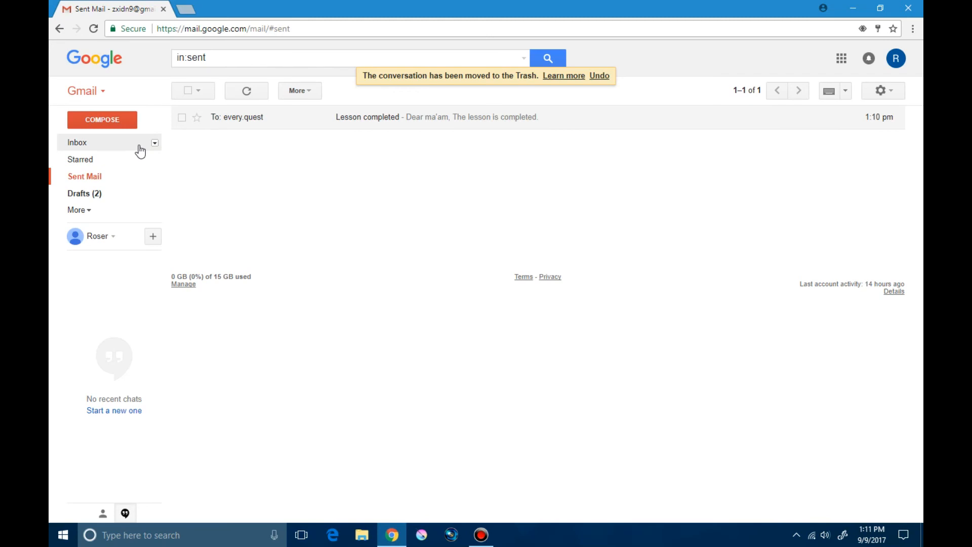
- Switch between Inbox and Sent Mail, ending on the Inbox
click(77, 142)
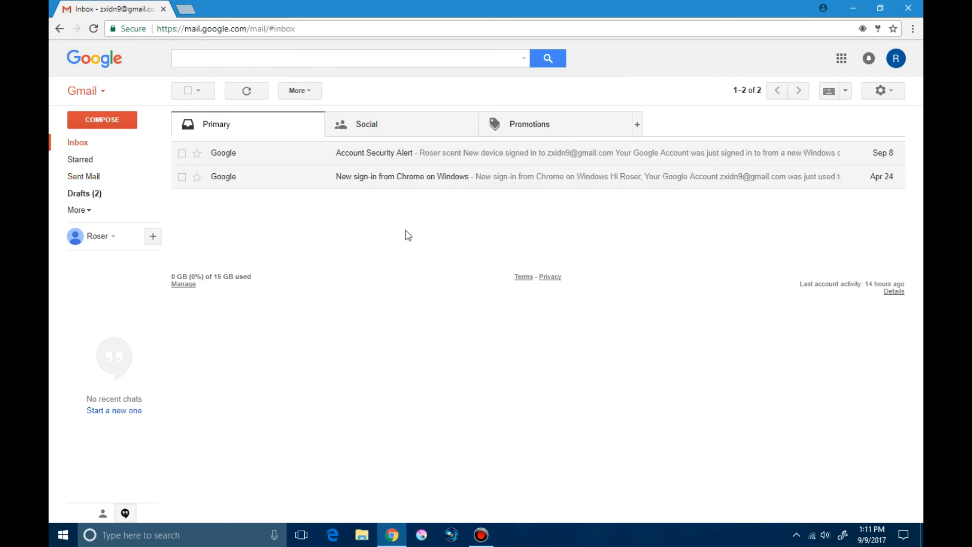
mouse_move(426, 223)
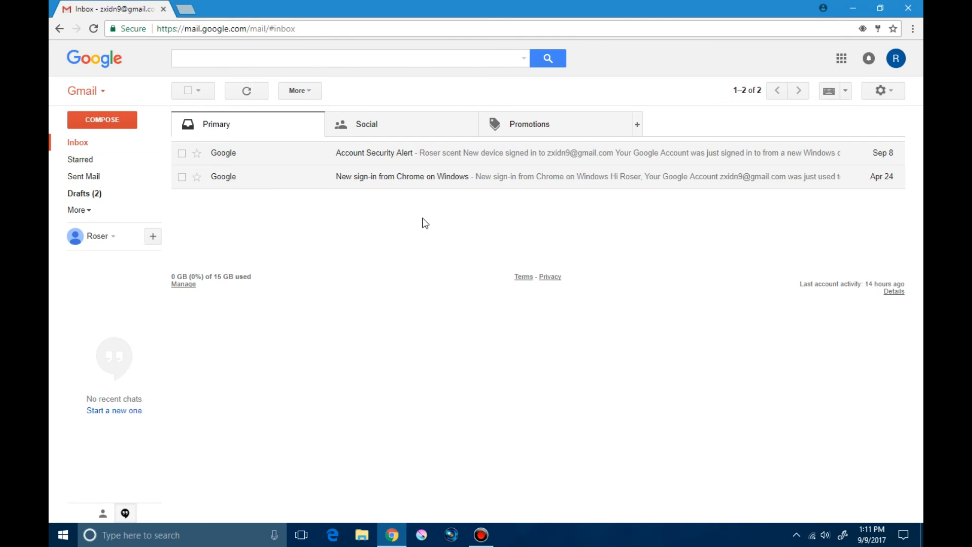
mouse_move(122, 94)
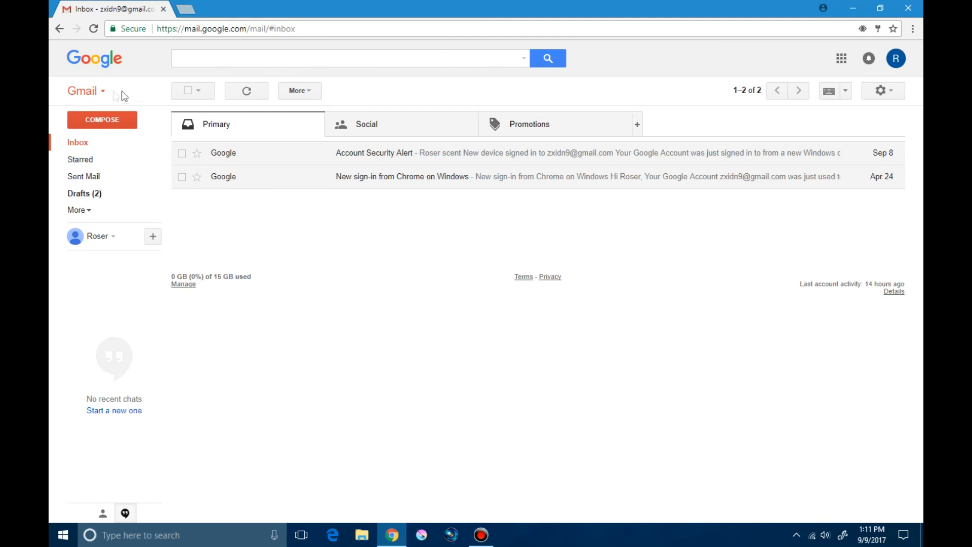
mouse_move(77, 141)
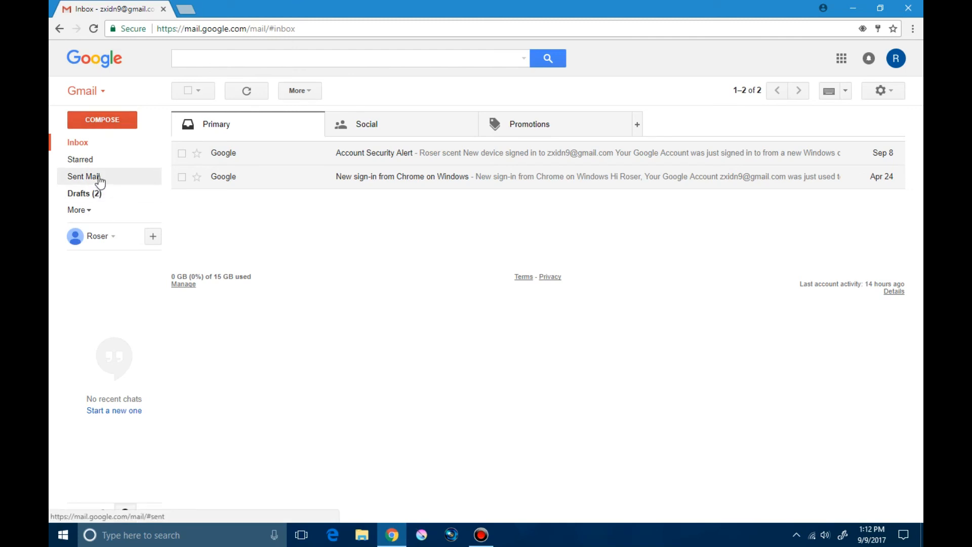
click(83, 176)
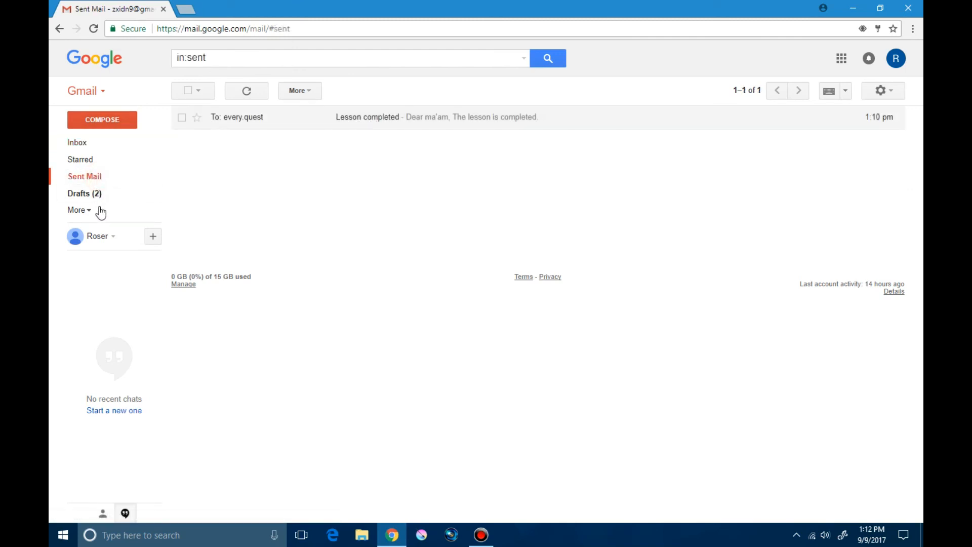
click(77, 142)
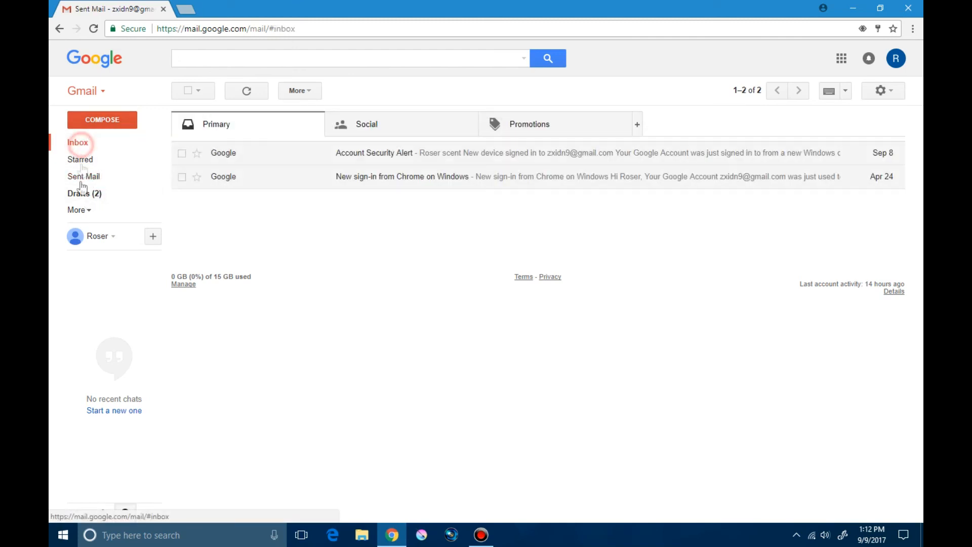
click(78, 142)
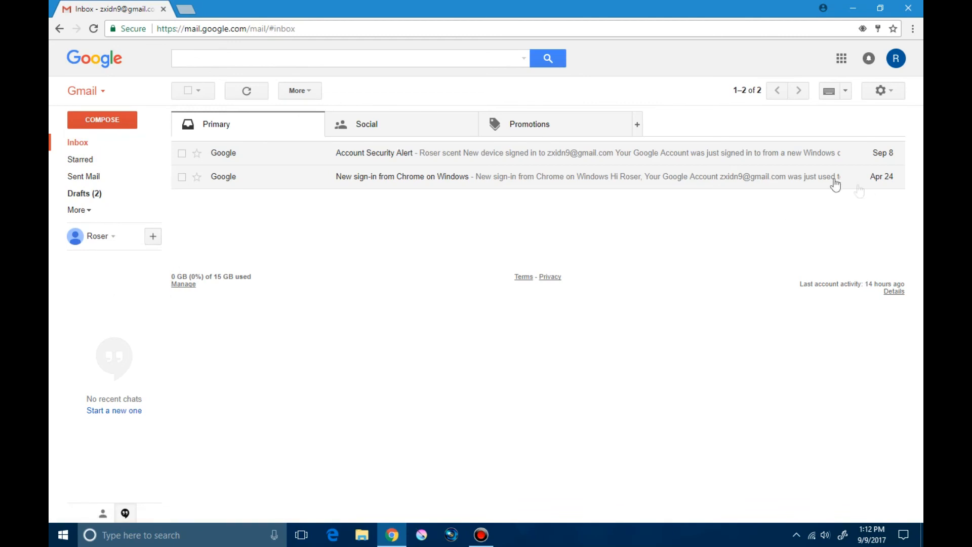
mouse_move(615, 157)
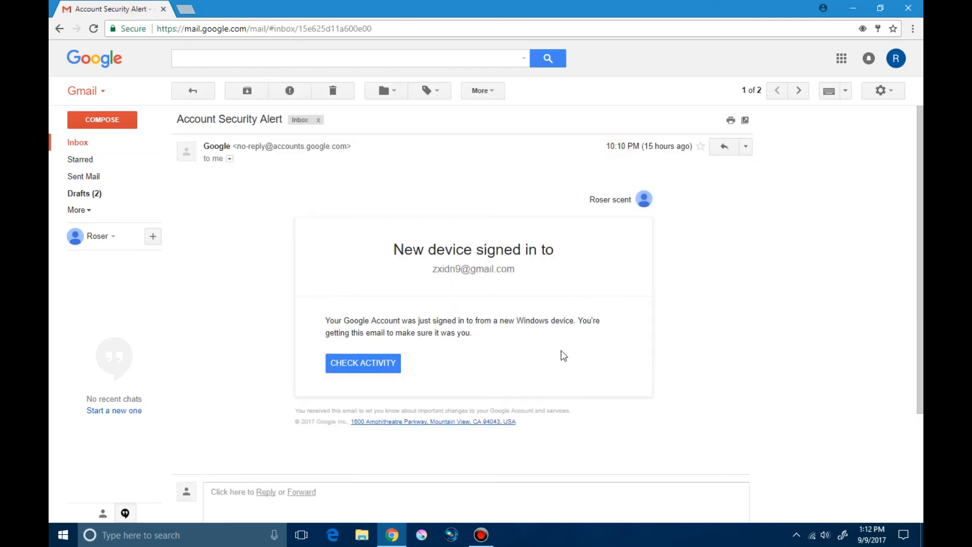
mouse_move(724, 146)
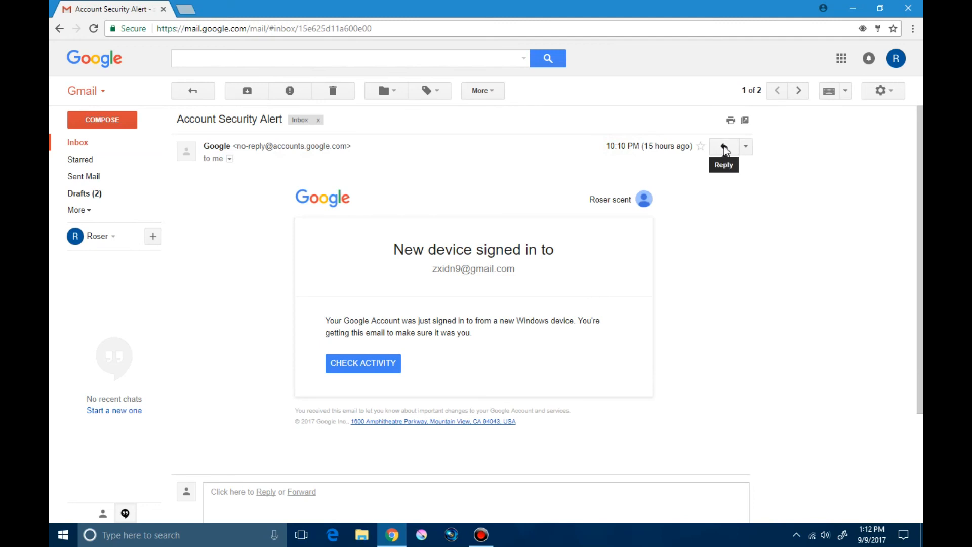
- Start an empty reply to the Account Security Alert email from Google
click(723, 147)
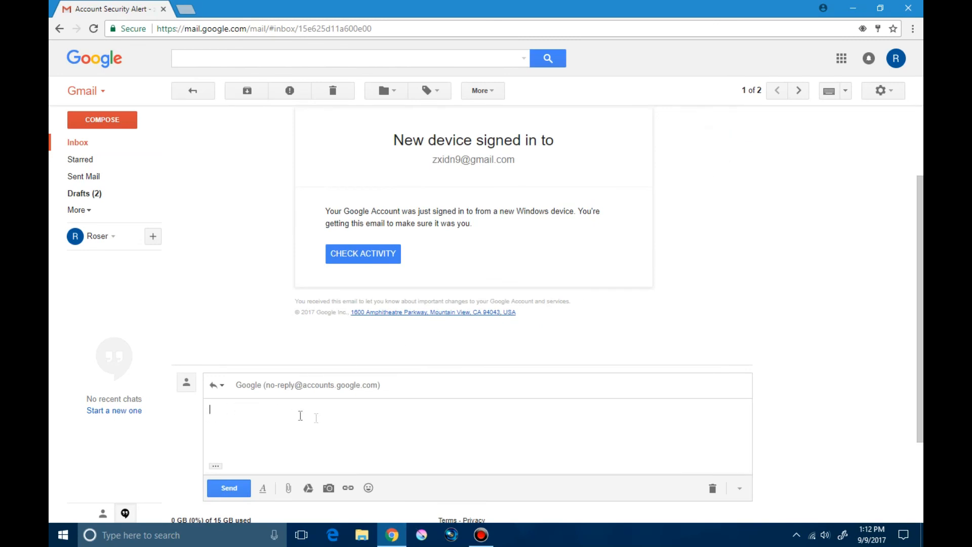
mouse_move(229, 488)
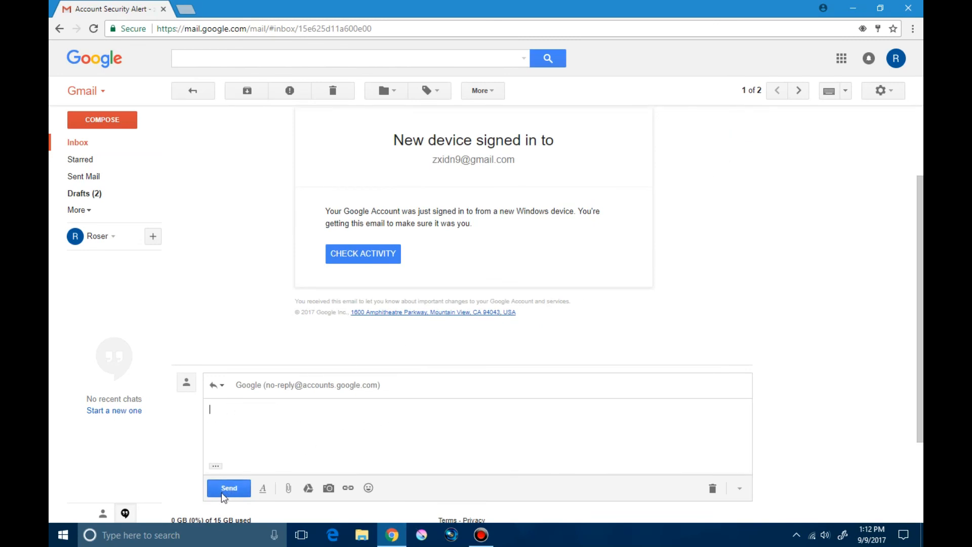
mouse_move(144, 245)
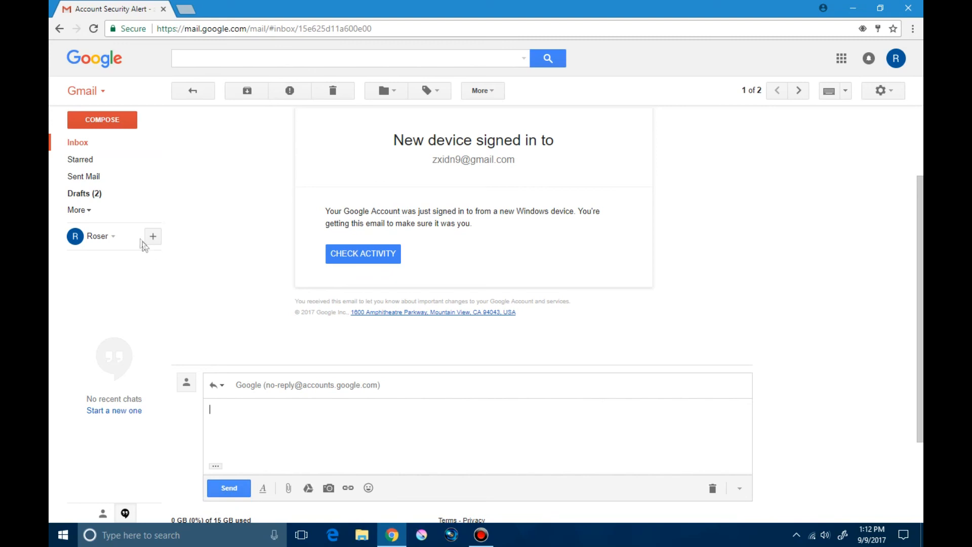
mouse_move(213, 273)
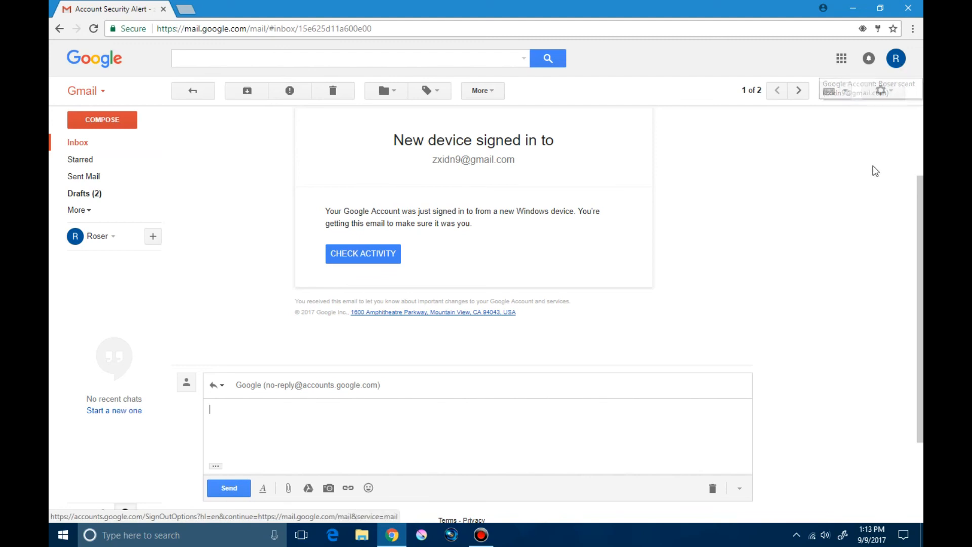
mouse_move(895, 58)
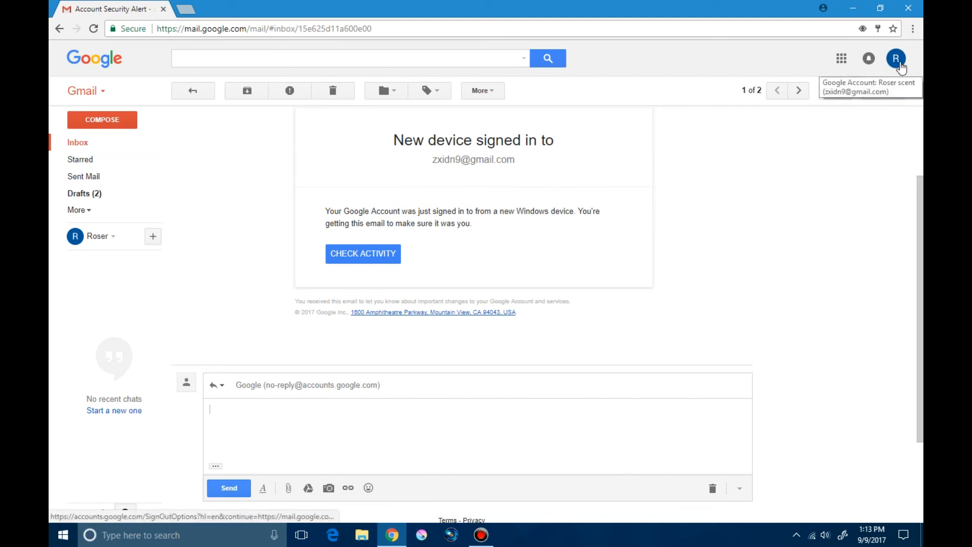
- Sign out of Roser's Google account from the avatar panel, reaching the password page
click(894, 58)
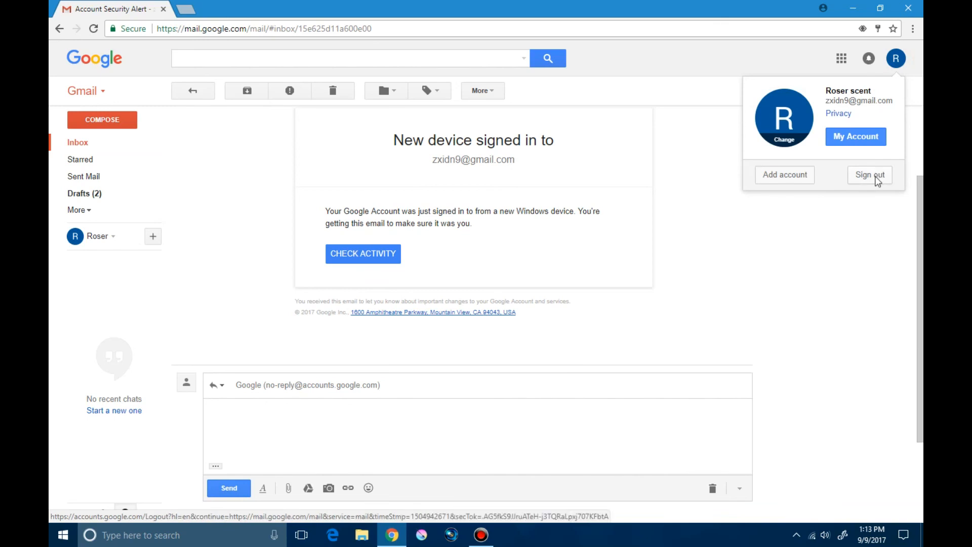
click(870, 175)
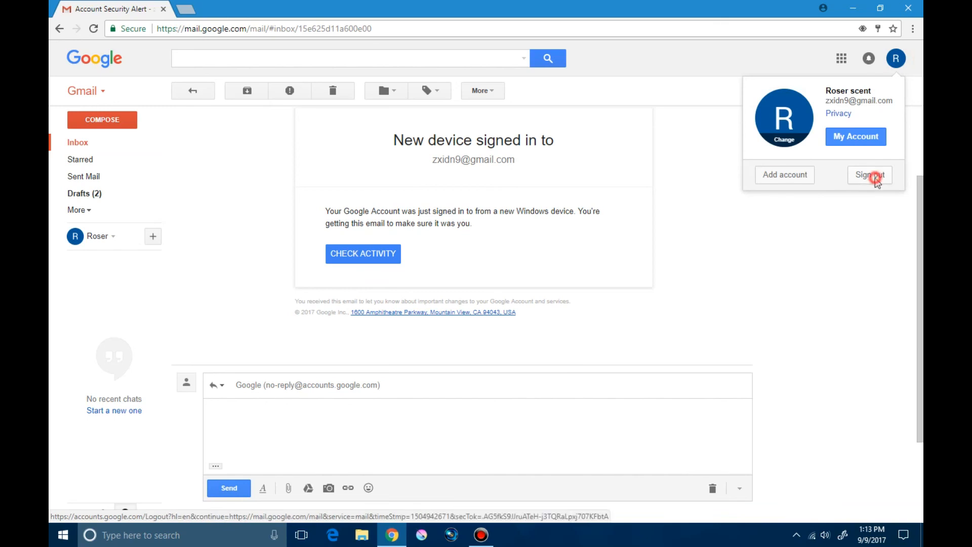
click(869, 175)
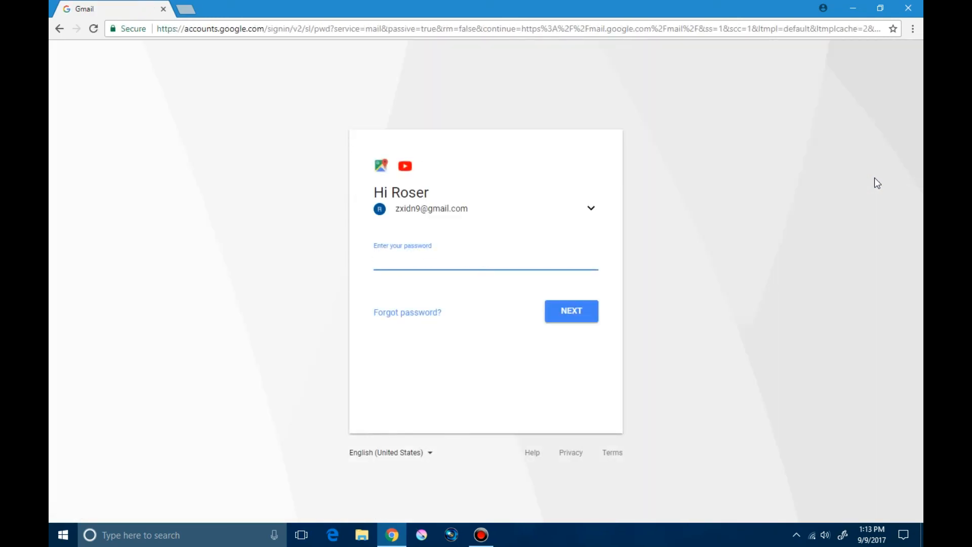
click(486, 261)
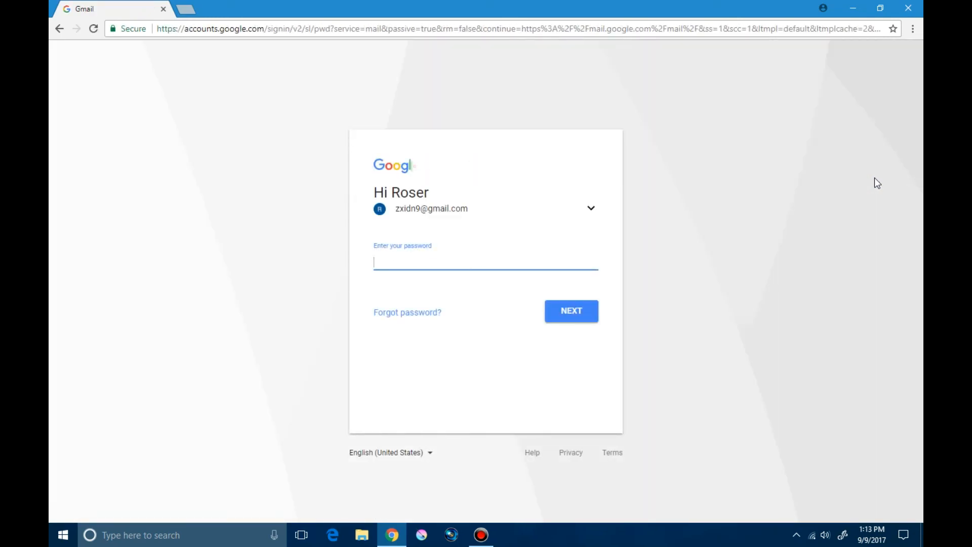